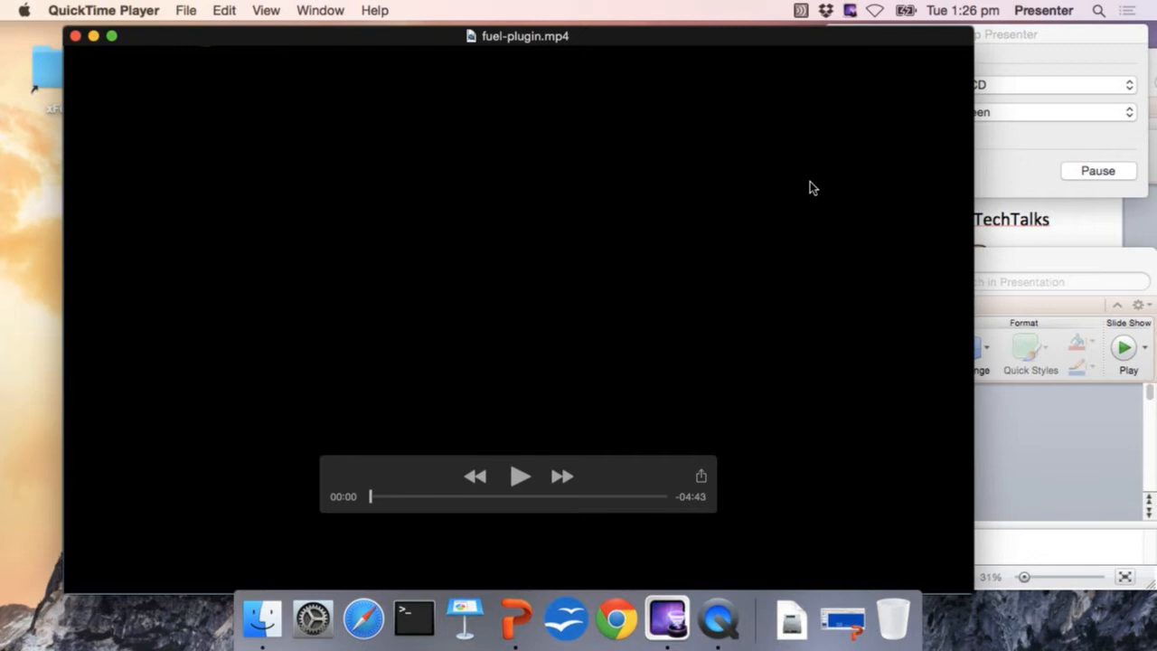
# Step: Start playback of the fuel-plugin.mp4 recording
pyautogui.click(224, 11)
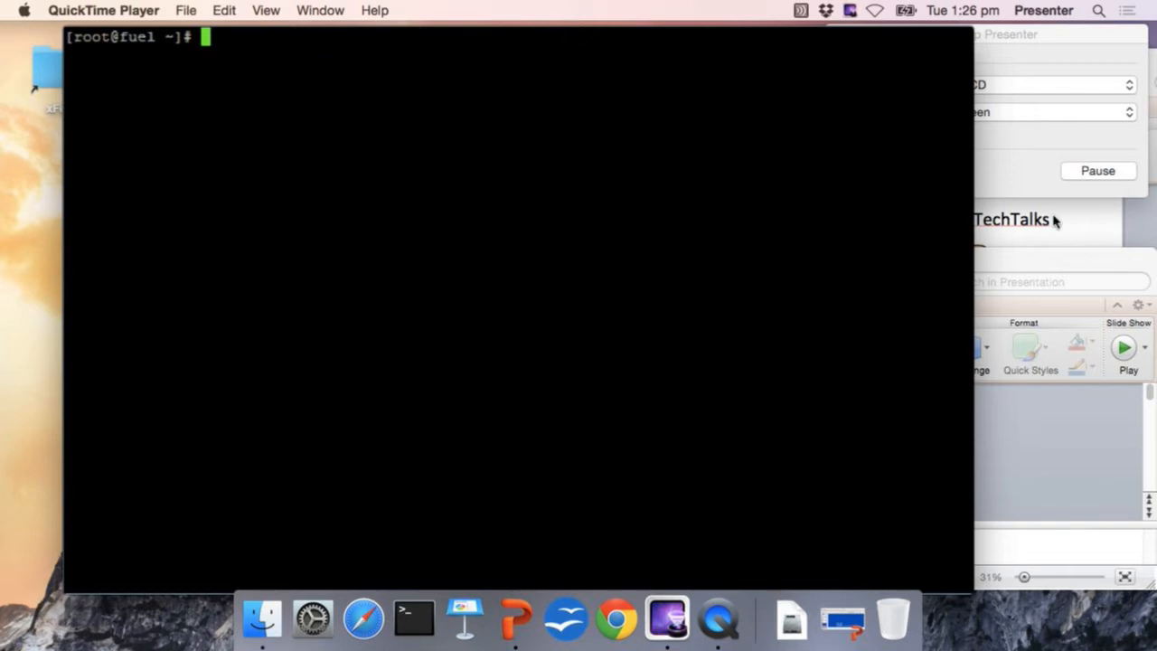
# Step: List the installed Fuel plugins to confirm none are present yet
pyautogui.write('fuel pl')
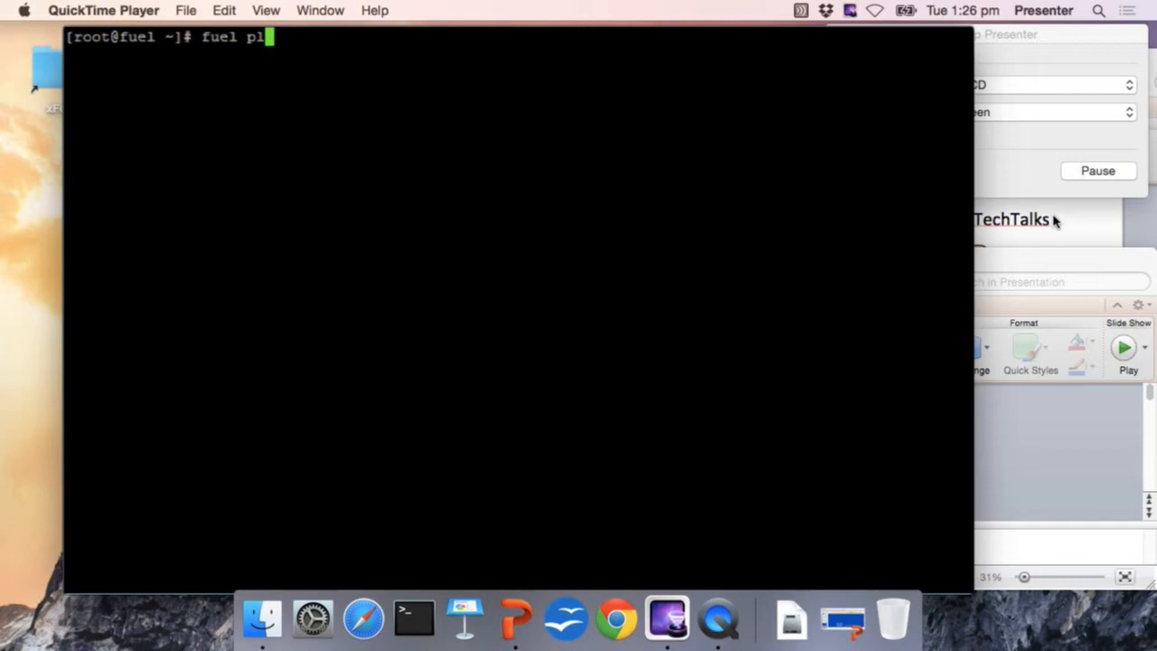
pyautogui.press('Return')
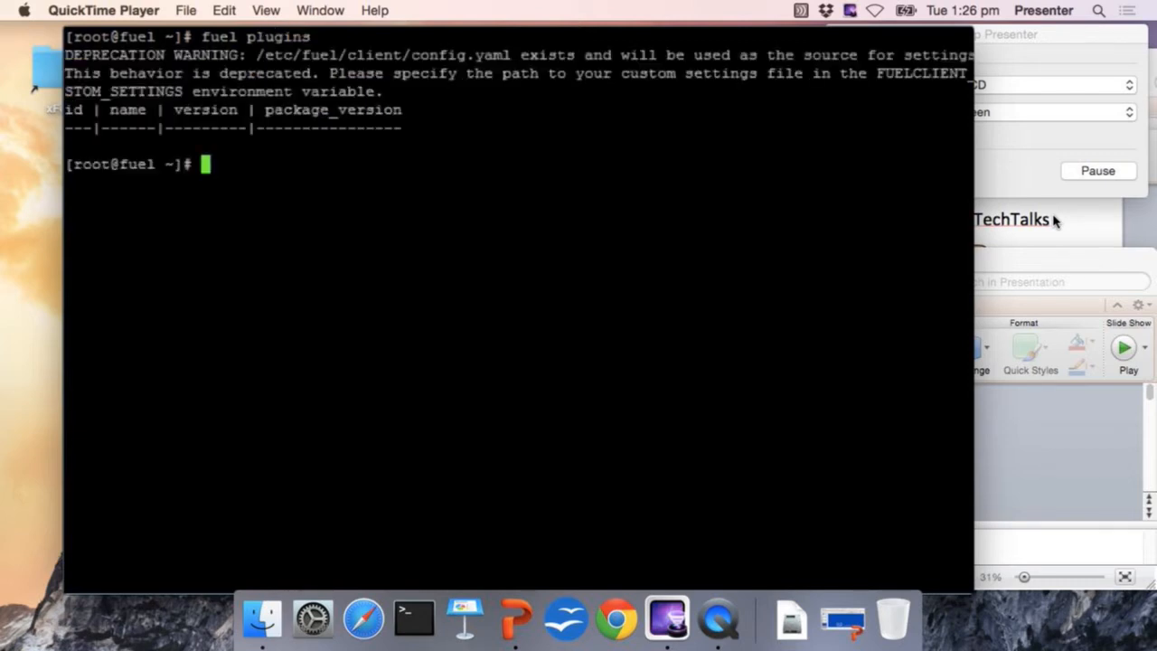
# Step: Clone the openstack/fuel-plugin-scaleio-cinder repository from GitHub
pyautogui.write('git')
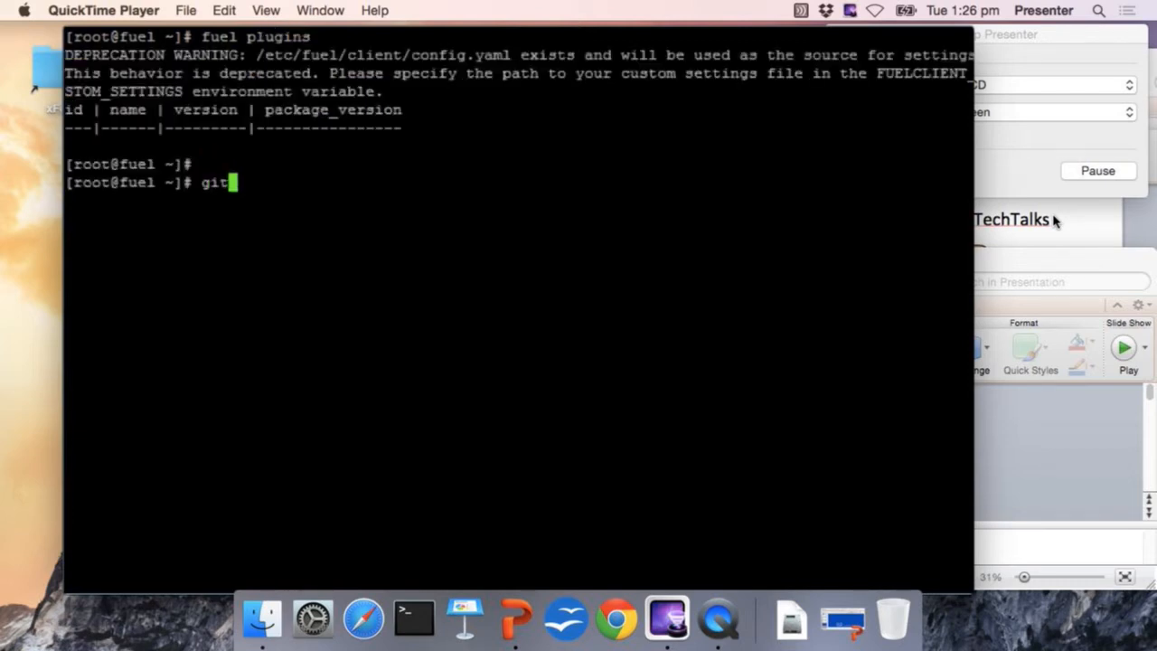
pyautogui.write('clone https://')
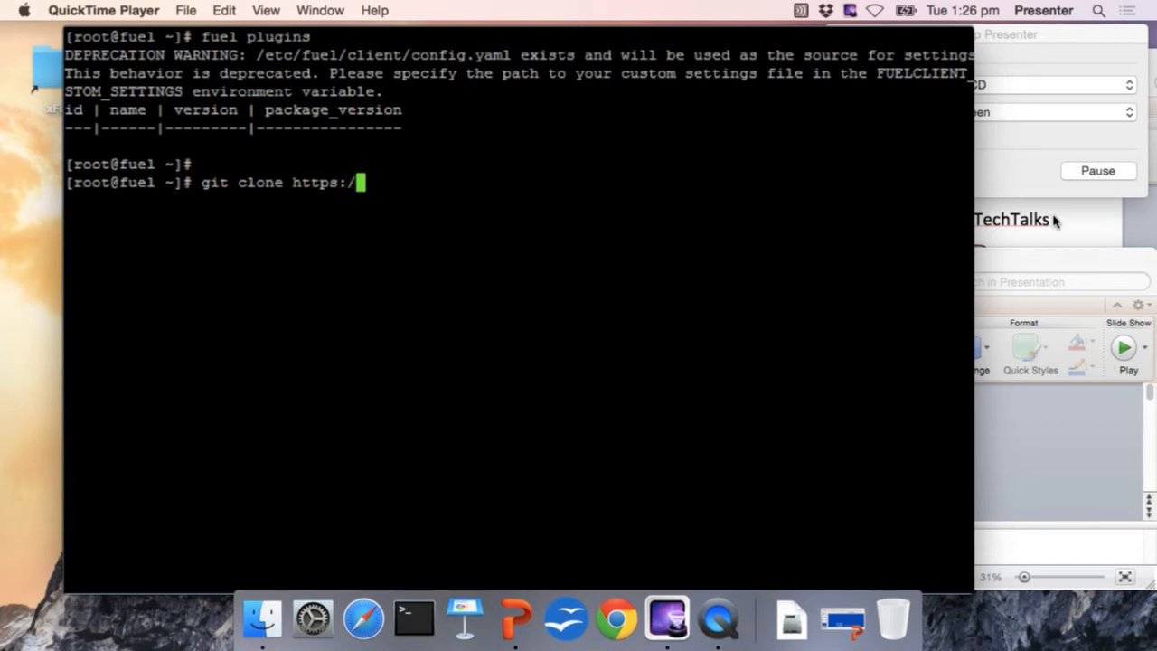
pyautogui.write('/github.com/op')
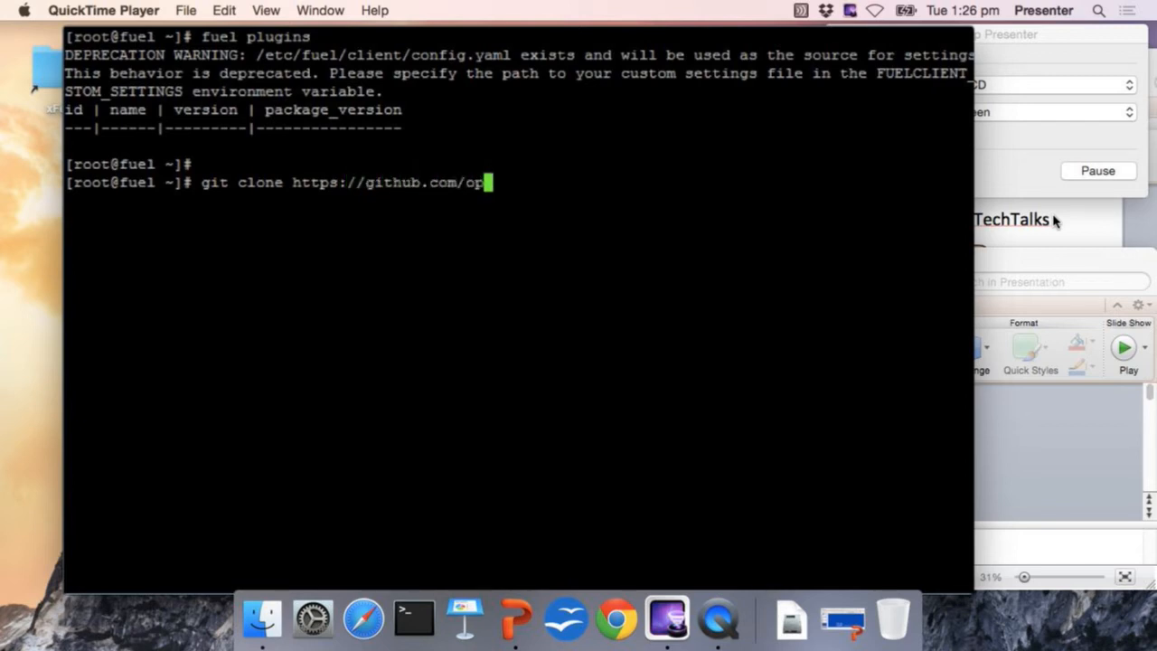
pyautogui.write('enstack/fuel-p')
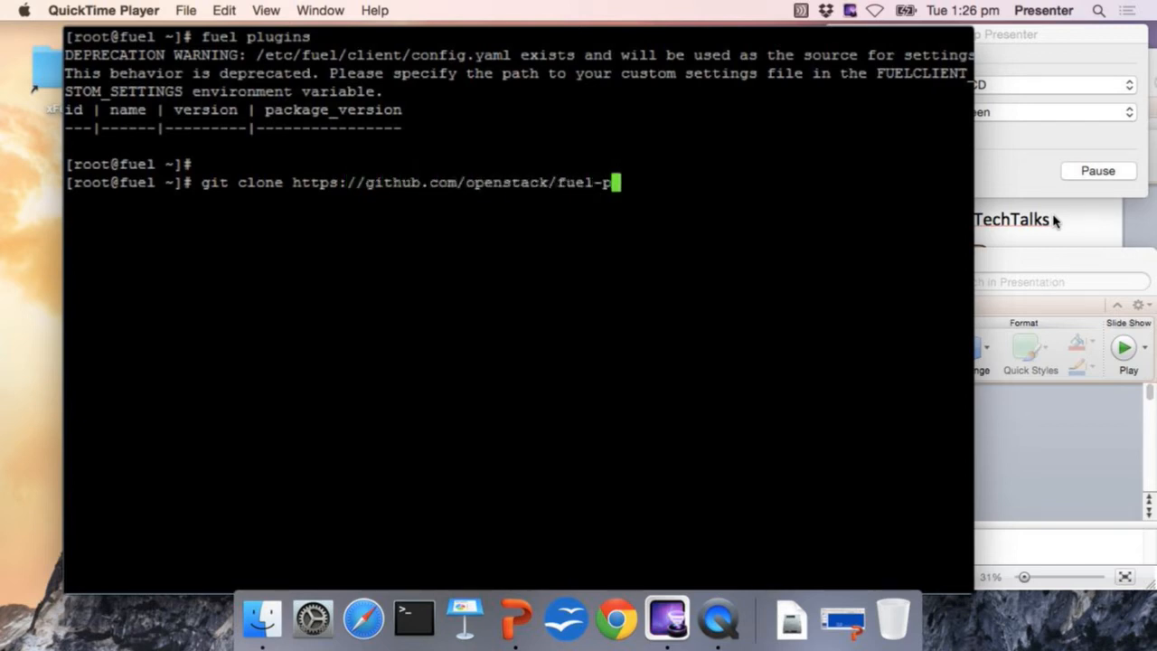
pyautogui.write('lu')
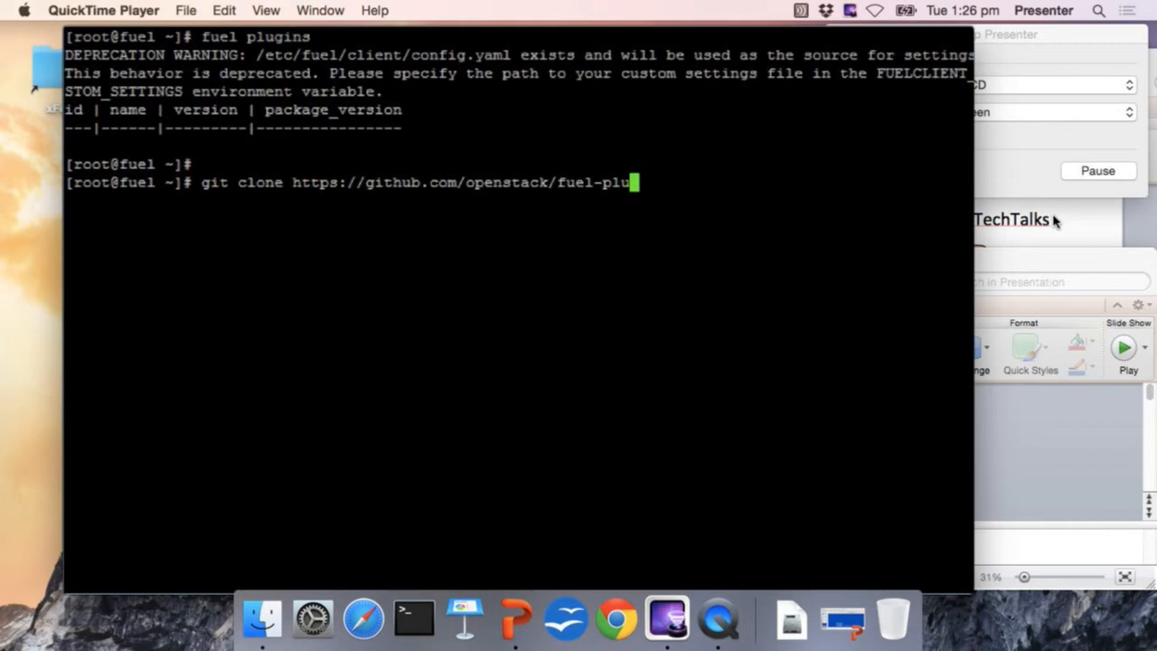
pyautogui.press('Return')
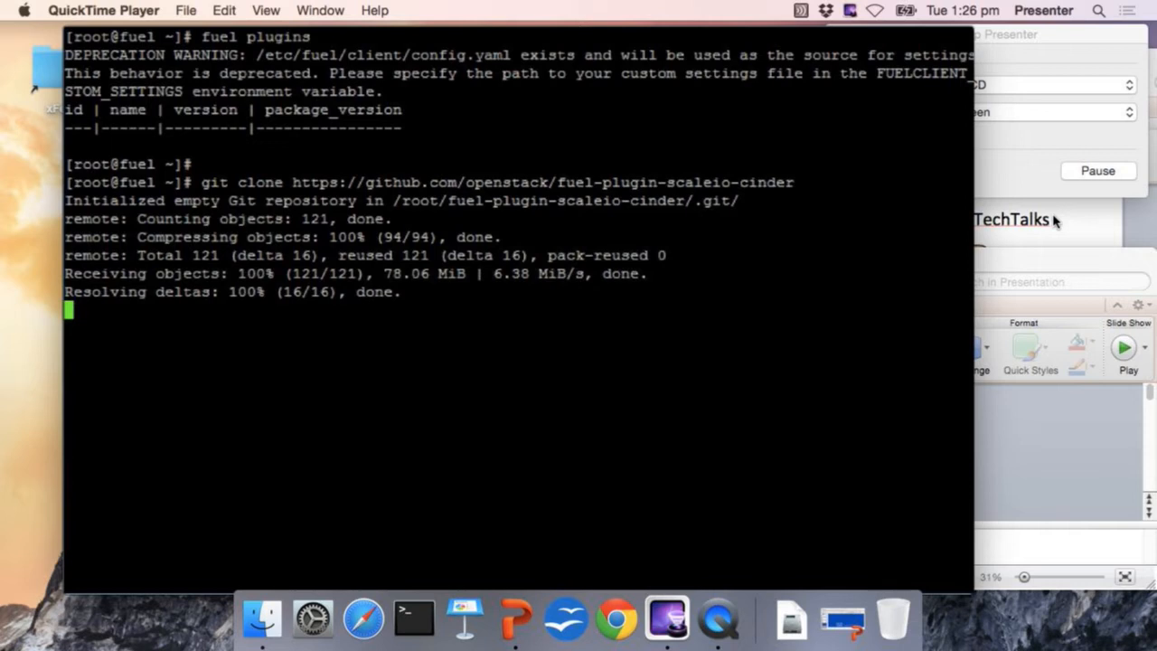
# Step: Validate and build the plugin package with fpb, then list the resulting files
pyautogui.write('cd fuel-plugin-scaleio-cinder/')
pyautogui.write('fpb --bui')
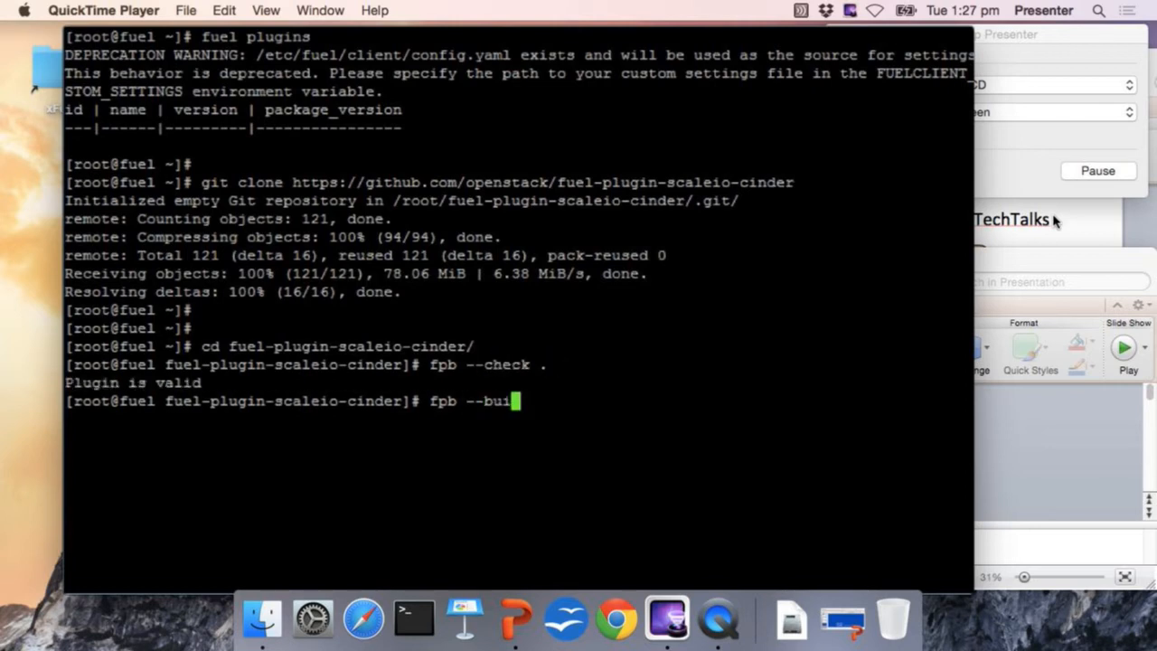
pyautogui.write('ld .')
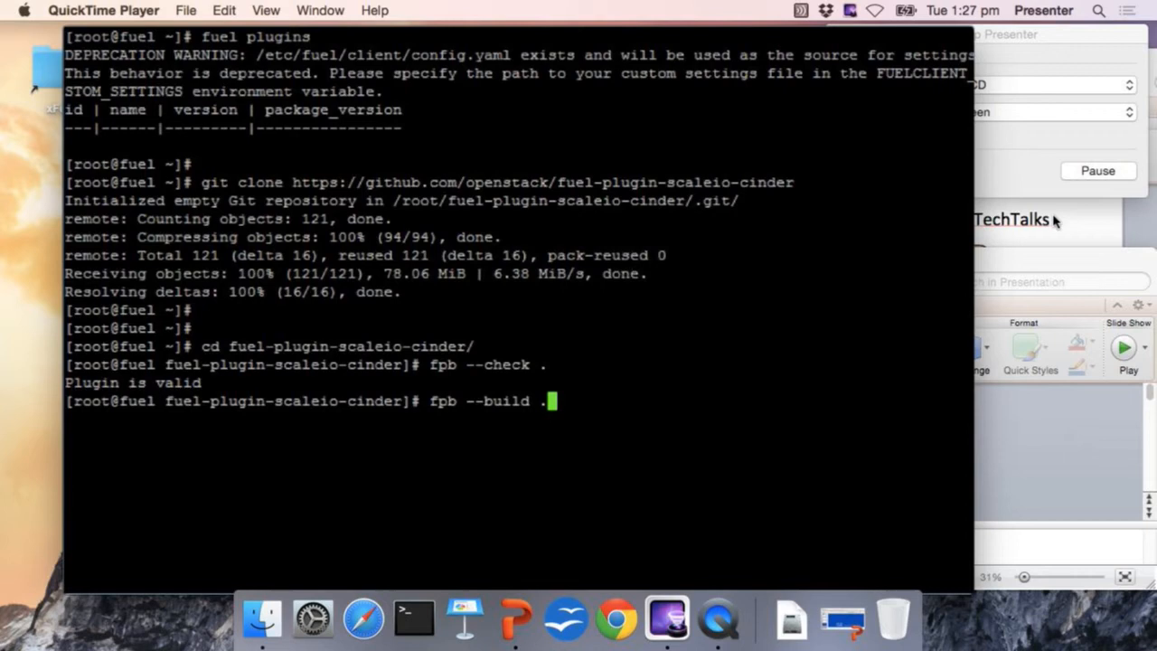
pyautogui.press('Return')
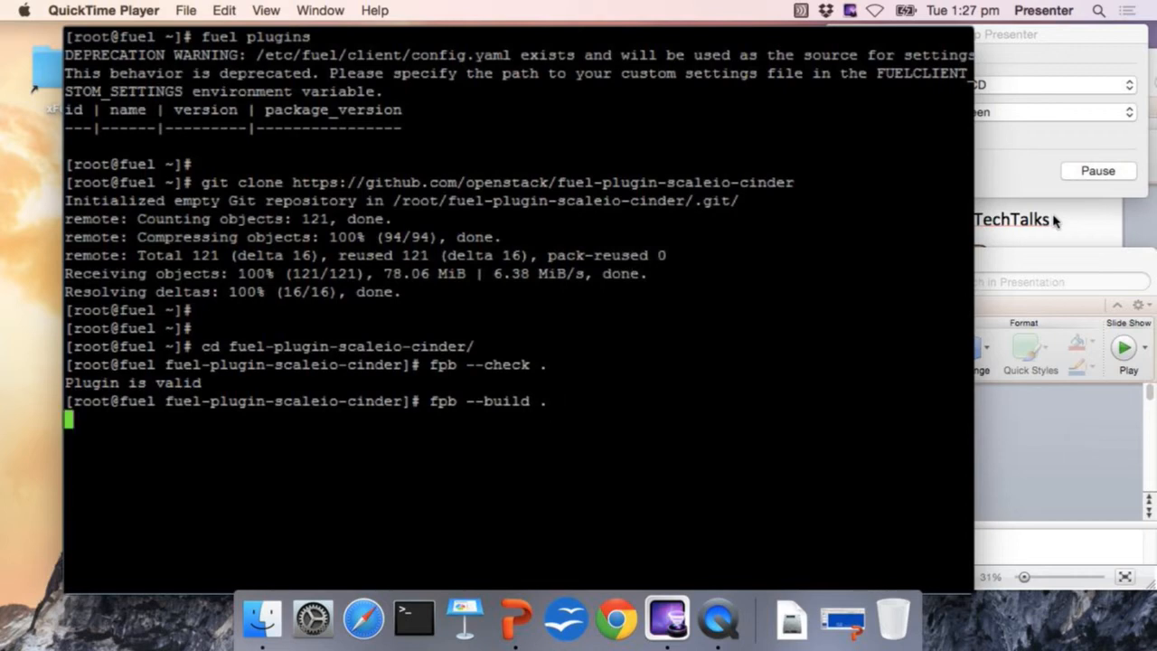
pyautogui.press('Return')
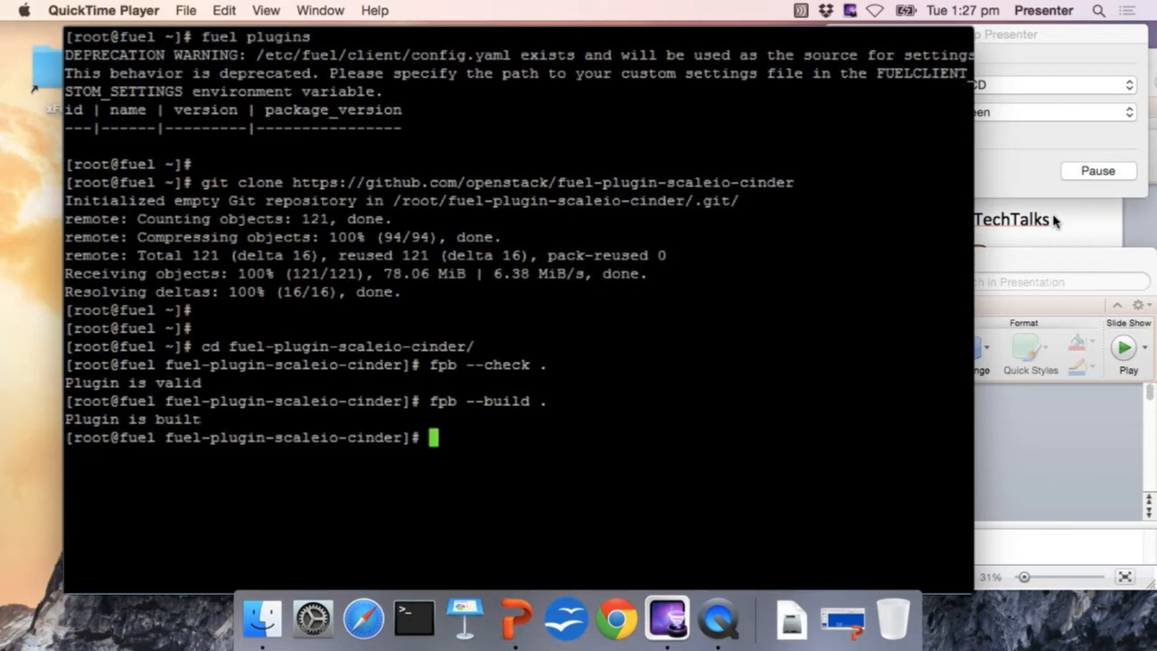
pyautogui.write('ll')
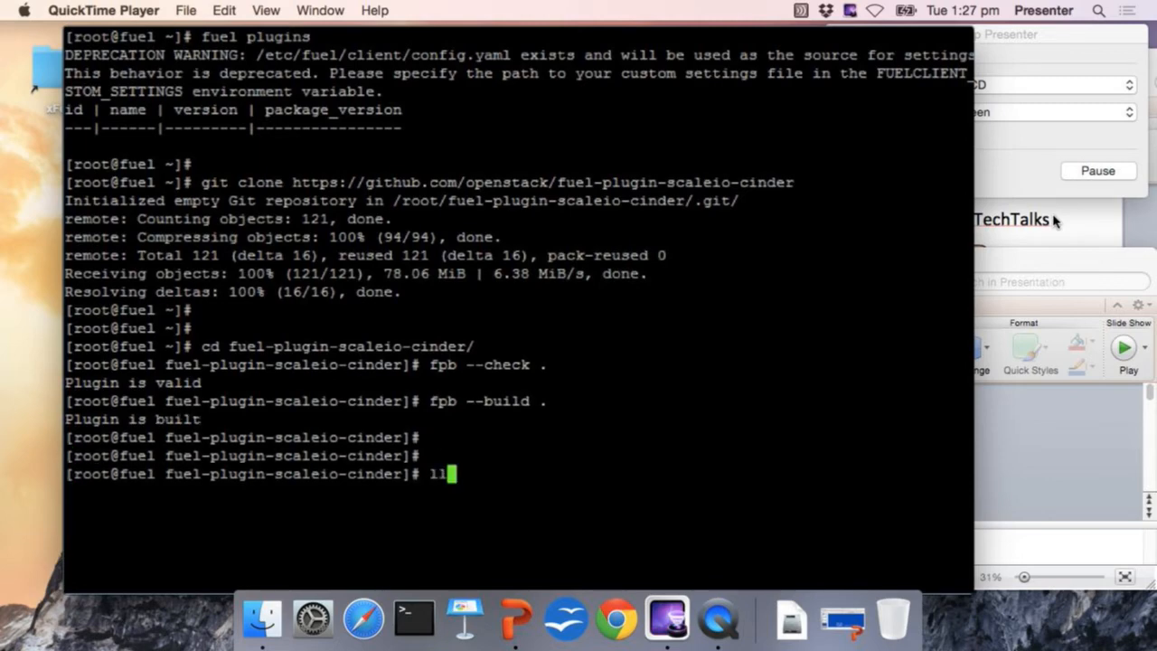
pyautogui.press('Return')
pyautogui.write('fuel plugins insta')
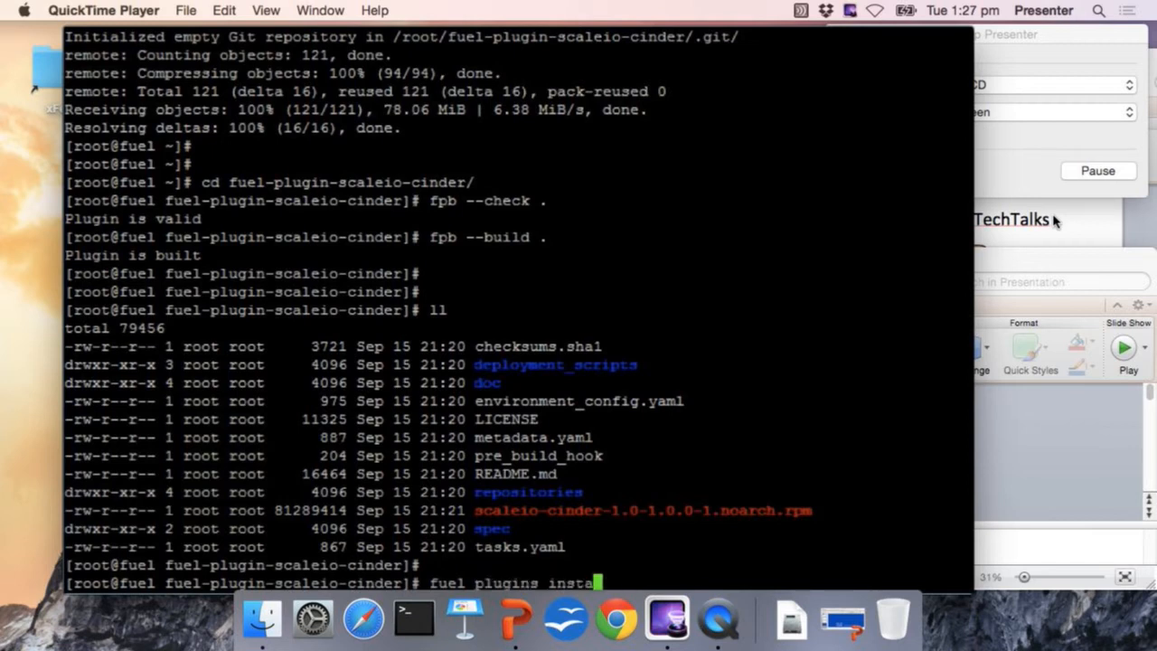
# Step: Install scaleio-cinder-1.0-1.0.0-1.noarch.rpm into Fuel
pyautogui.write('--ins')
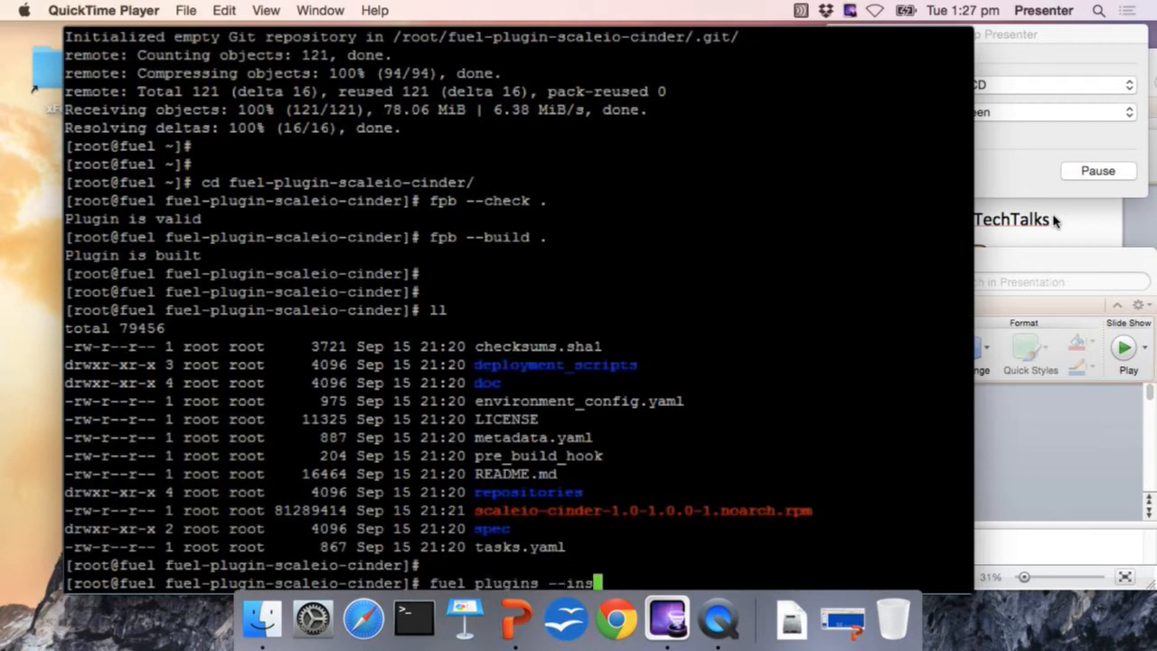
pyautogui.write('tall scaleio-cinder-1.0-1.0.0-1.noarch.rpm')
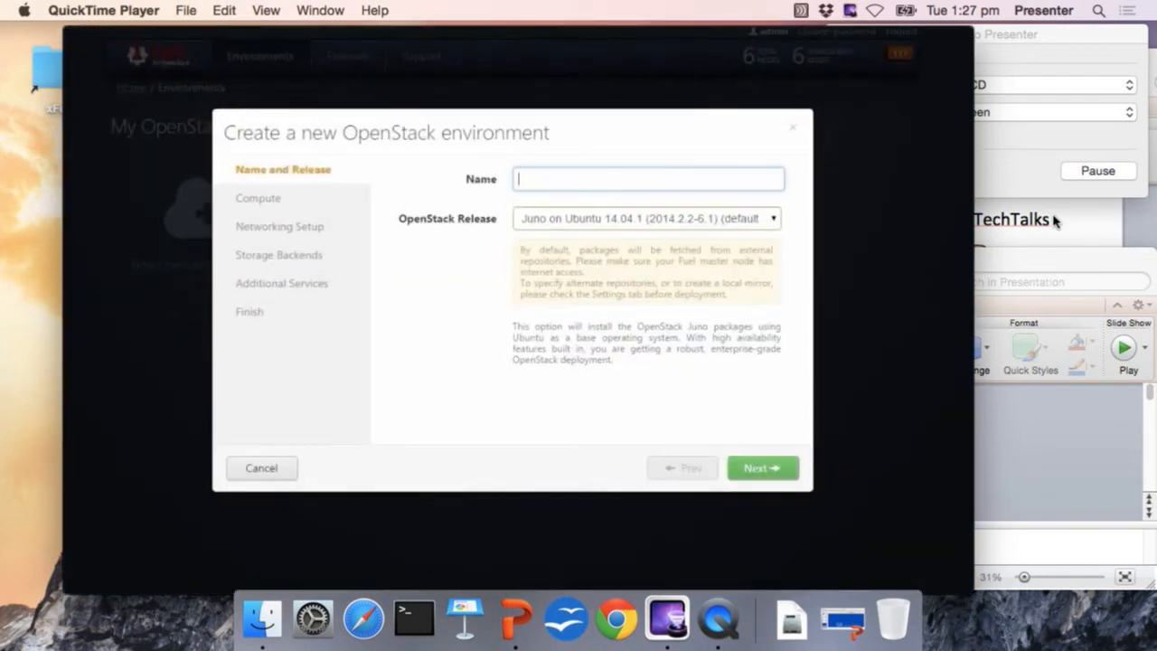
# Step: Create the Scaleio-Cinder environment on the Juno on CentOS 6.5 release
pyautogui.write('Scaleio')
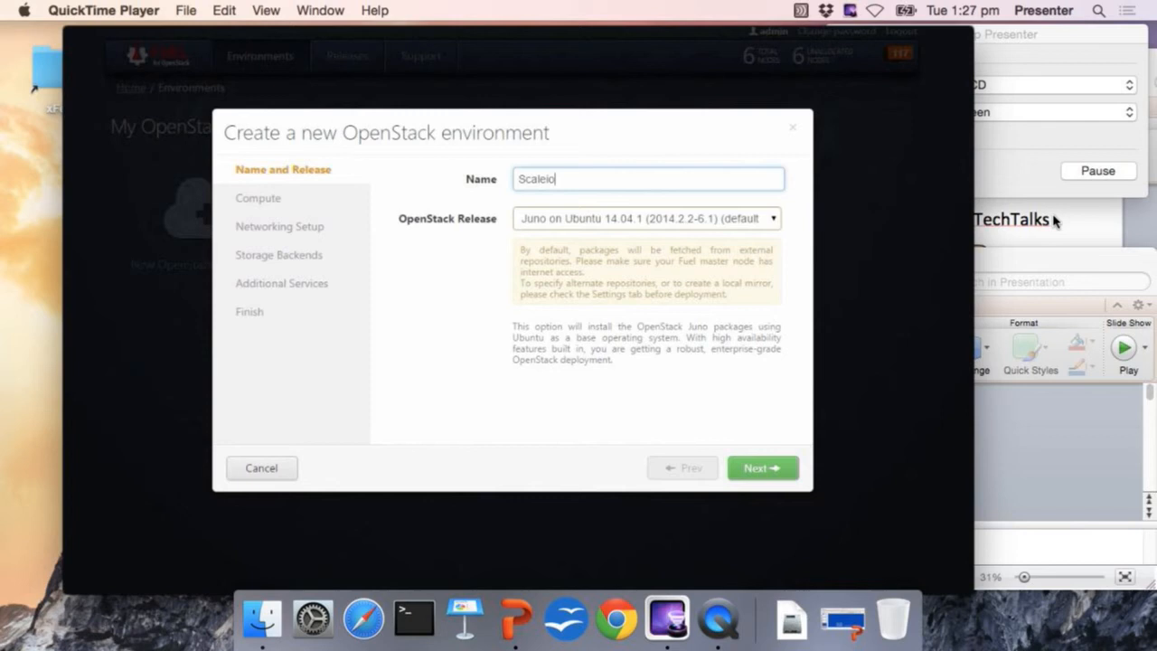
pyautogui.write('-Cinde')
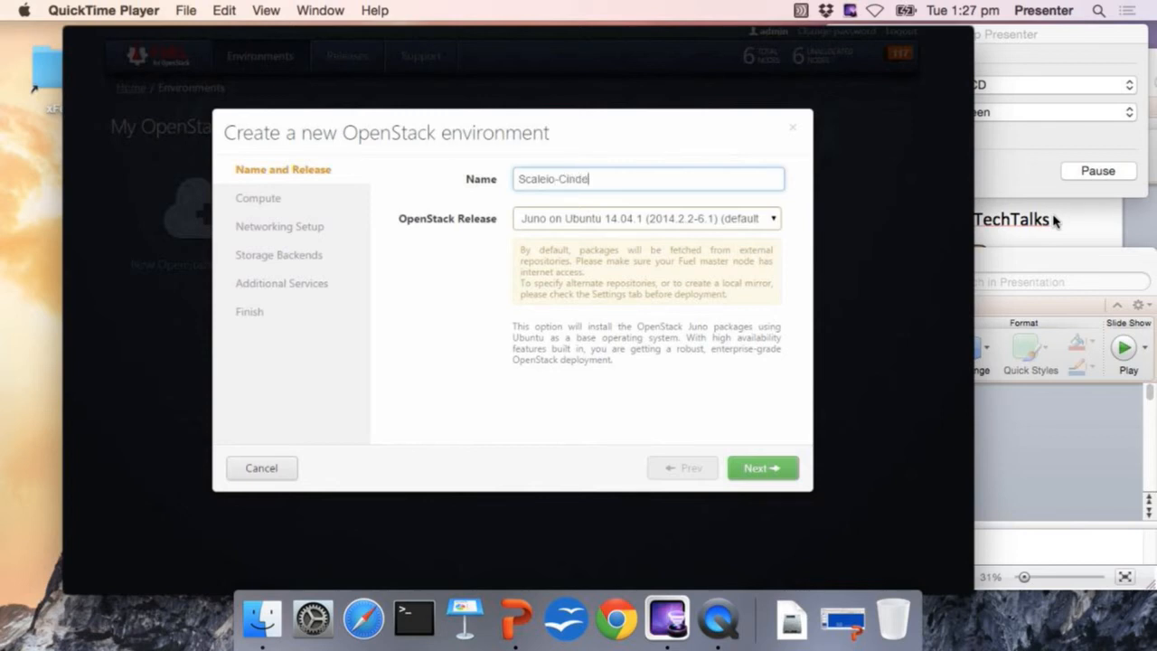
pyautogui.click(646, 217)
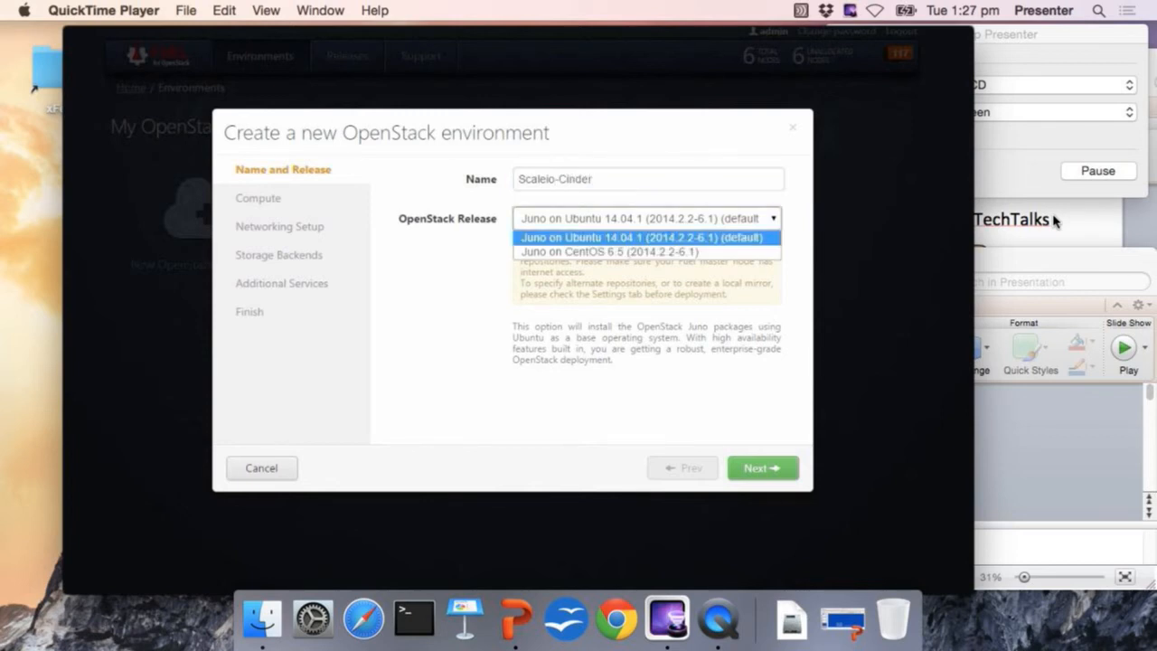
pyautogui.click(611, 251)
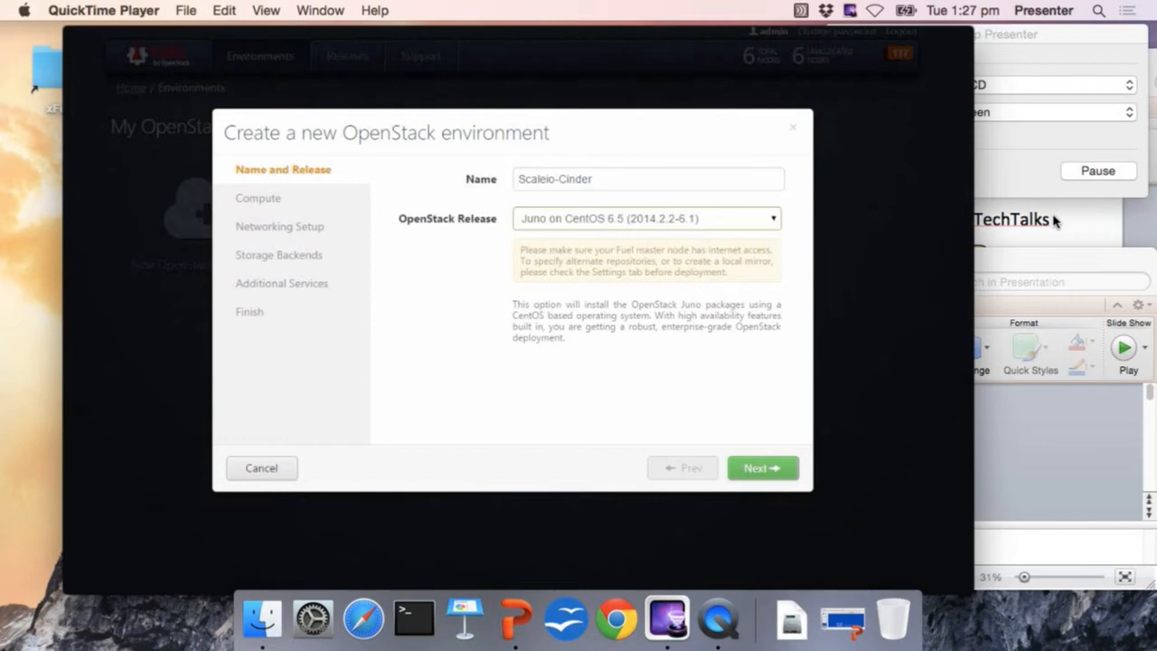
pyautogui.click(763, 466)
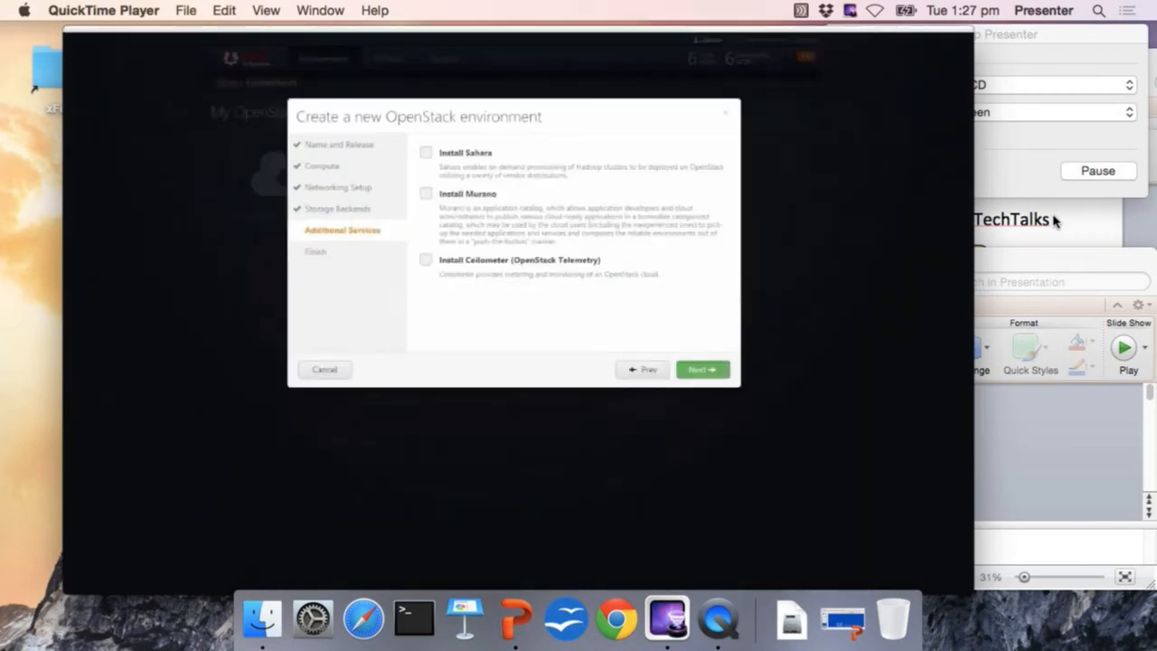
pyautogui.click(702, 369)
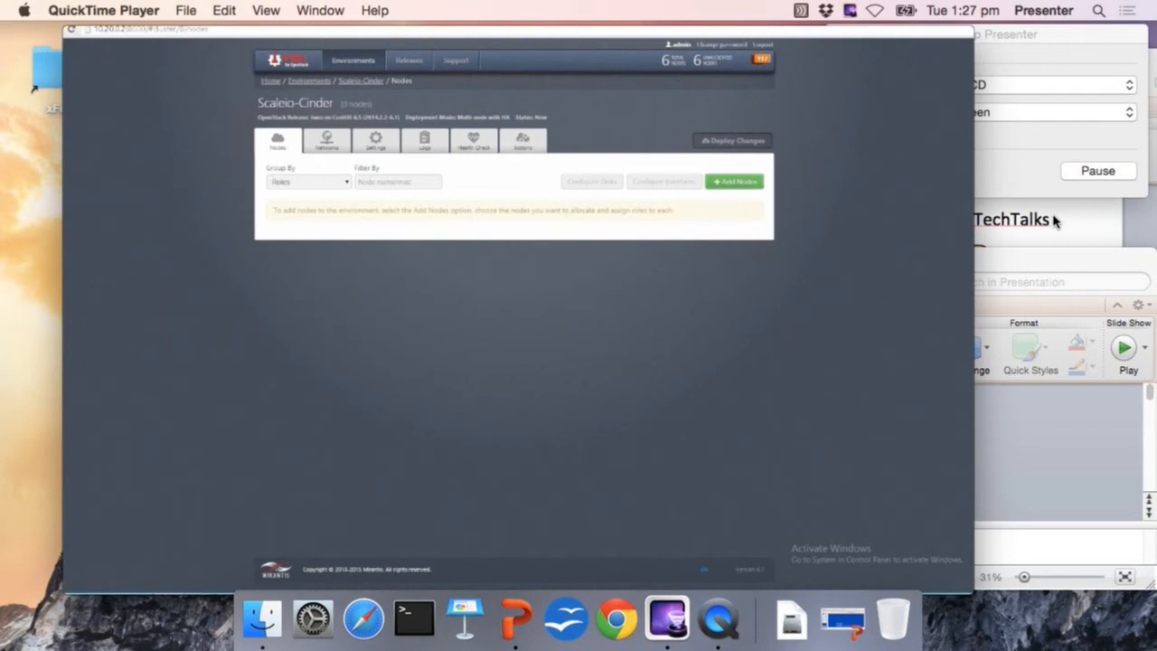
# Step: Enable the Fuel plugin for ScaleIO and enter credentials, gateway/MDM IPs, protection domain and pool 'default'
pyautogui.click(734, 180)
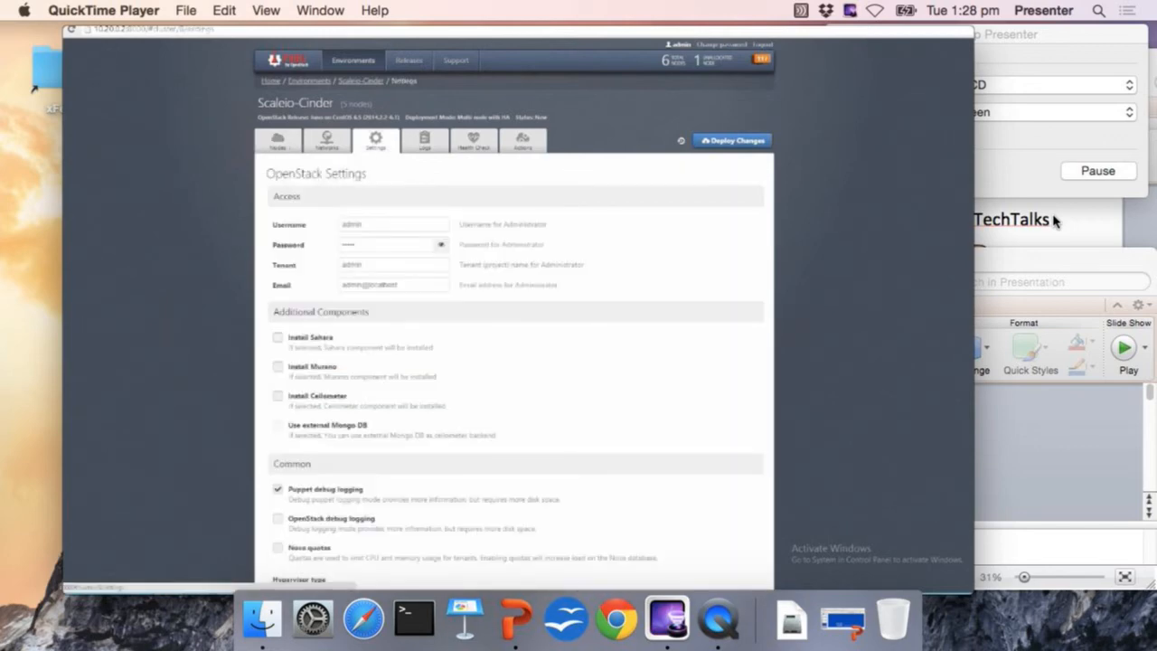
pyautogui.scroll(-3)
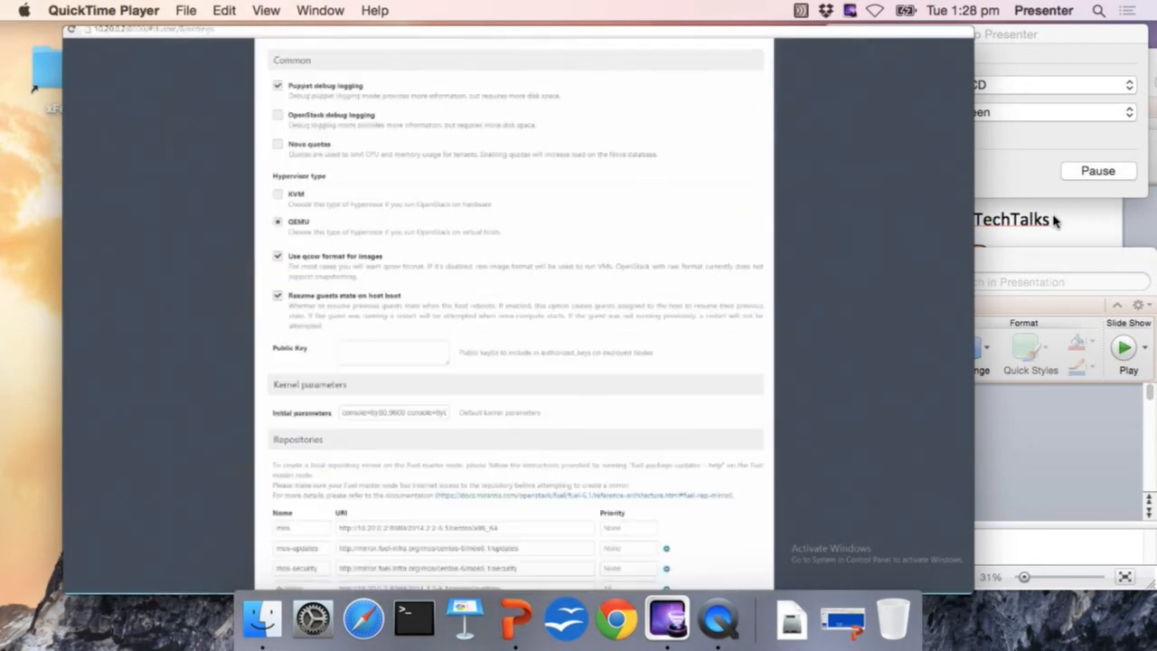
pyautogui.scroll(-3)
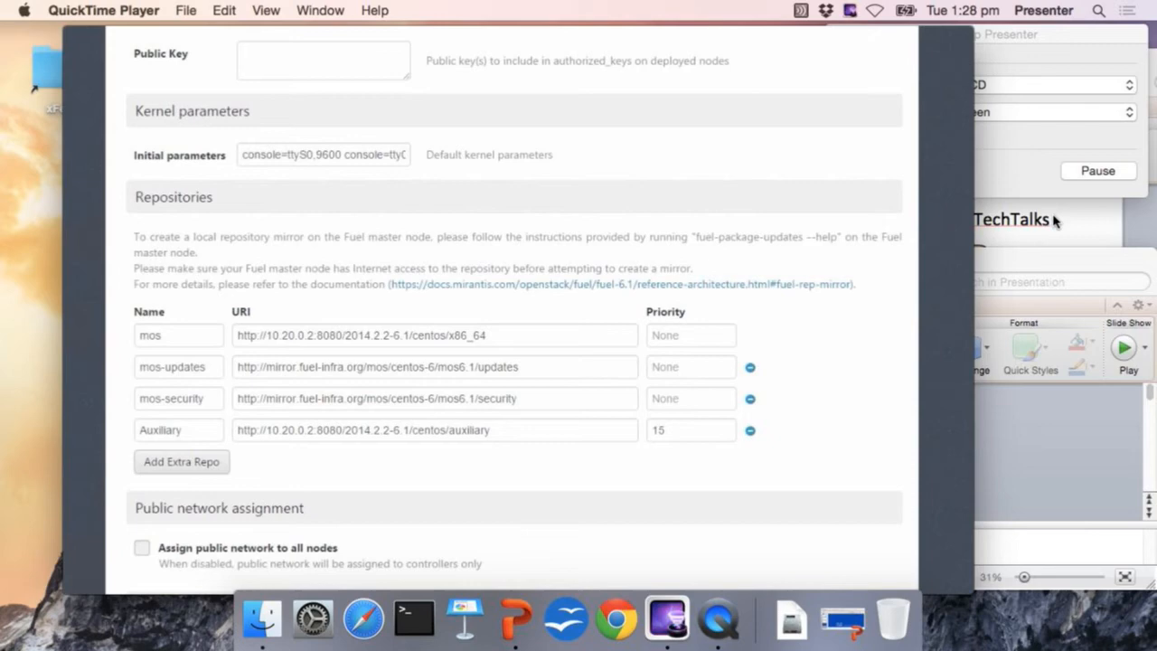
pyautogui.click(749, 366)
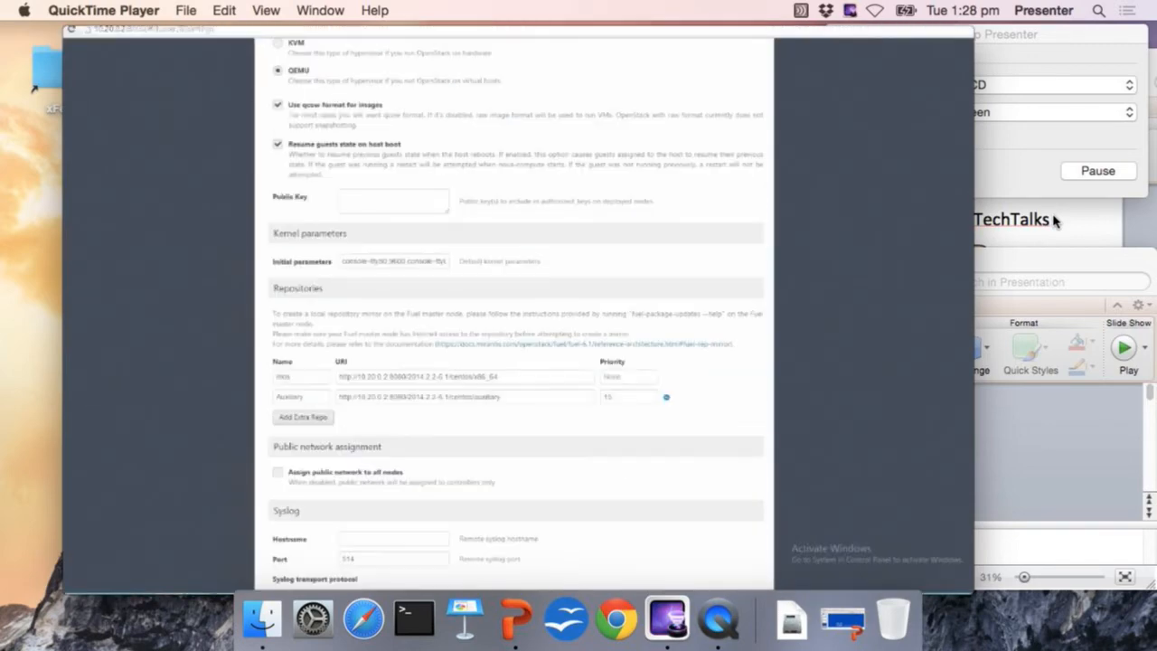
pyautogui.scroll(3)
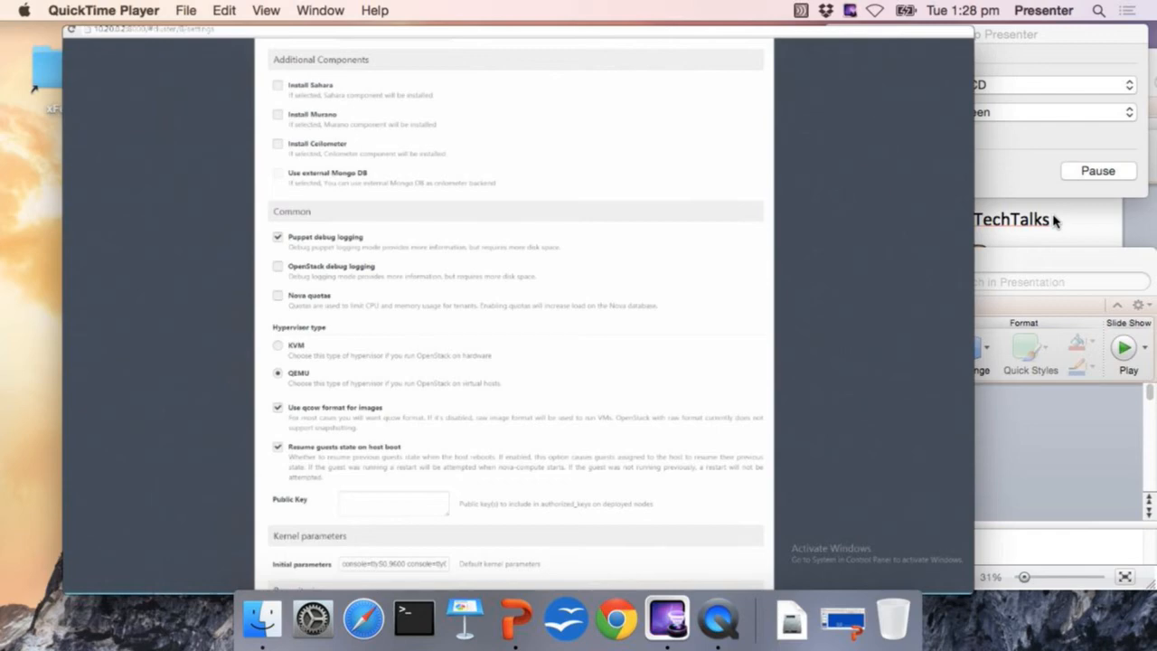
pyautogui.scroll(-3)
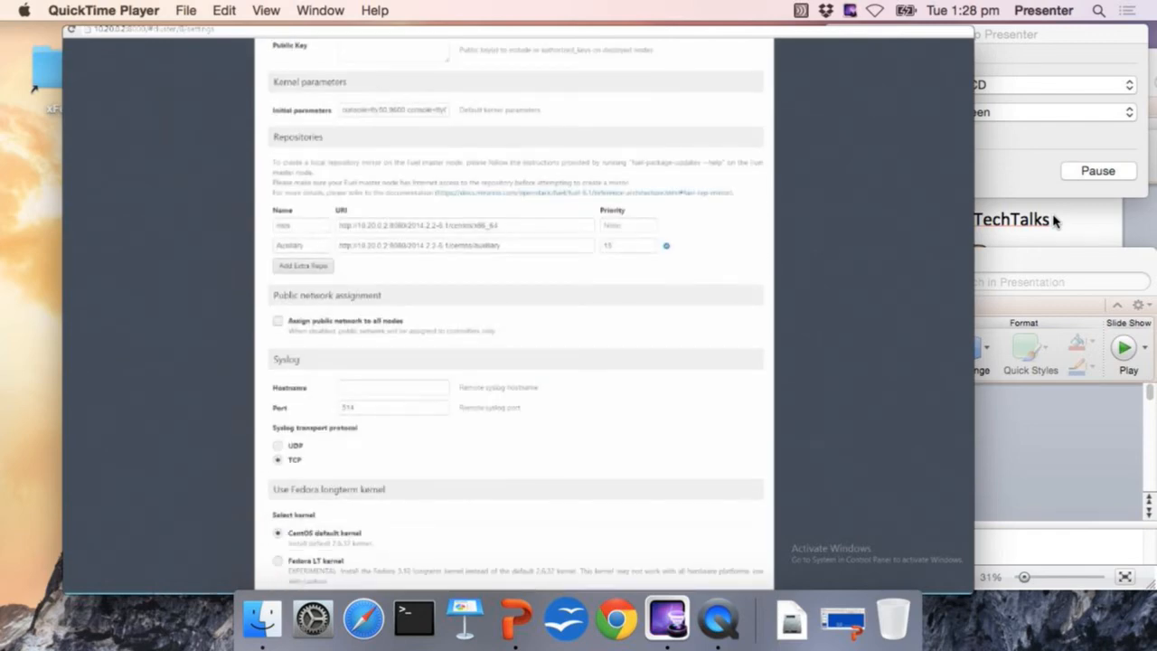
pyautogui.scroll(-3)
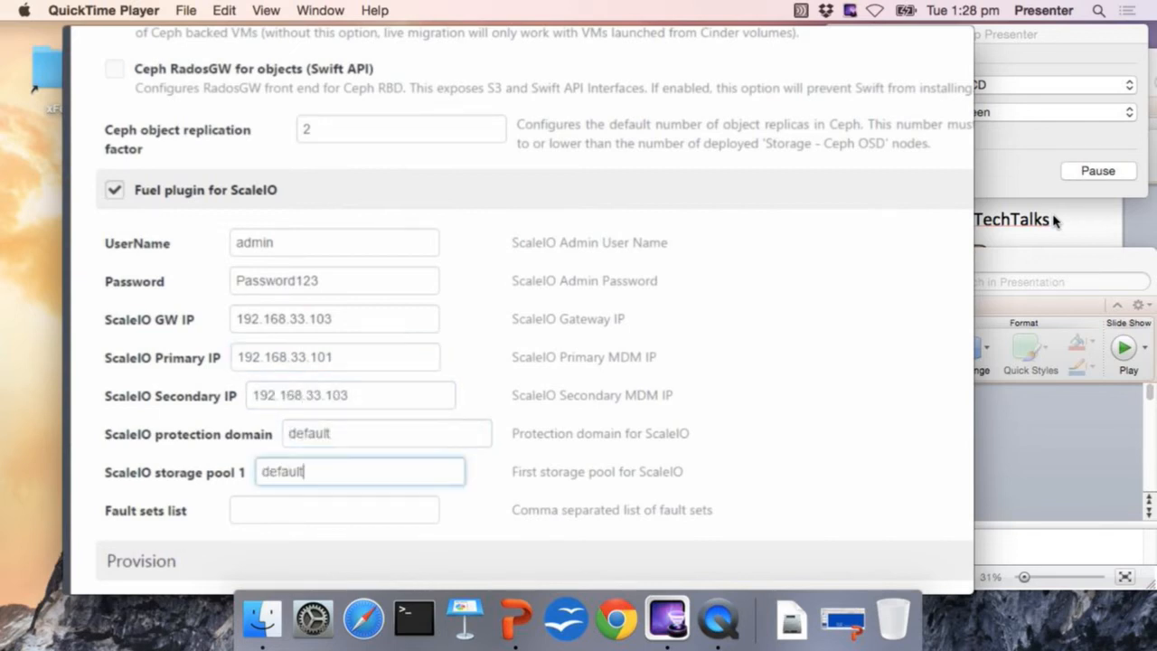
# Step: Set fault sets f1,f2,f3 and DNS 10.247.188.39, then save the settings
pyautogui.write('f1,f2,f3')
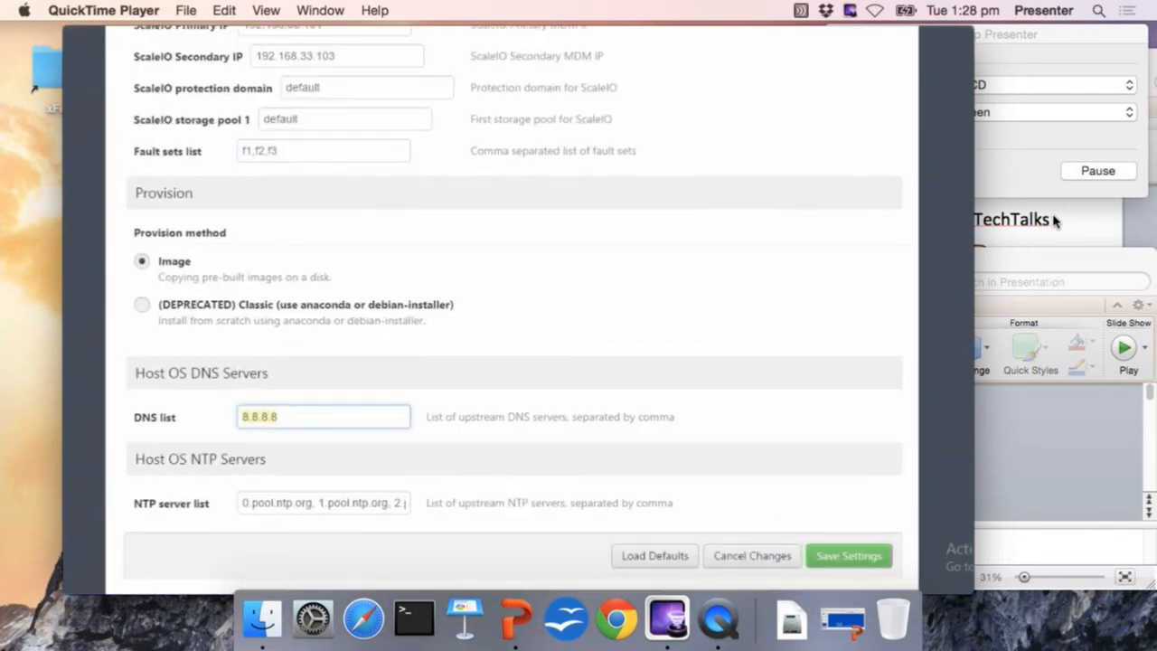
pyautogui.write('10.247.18')
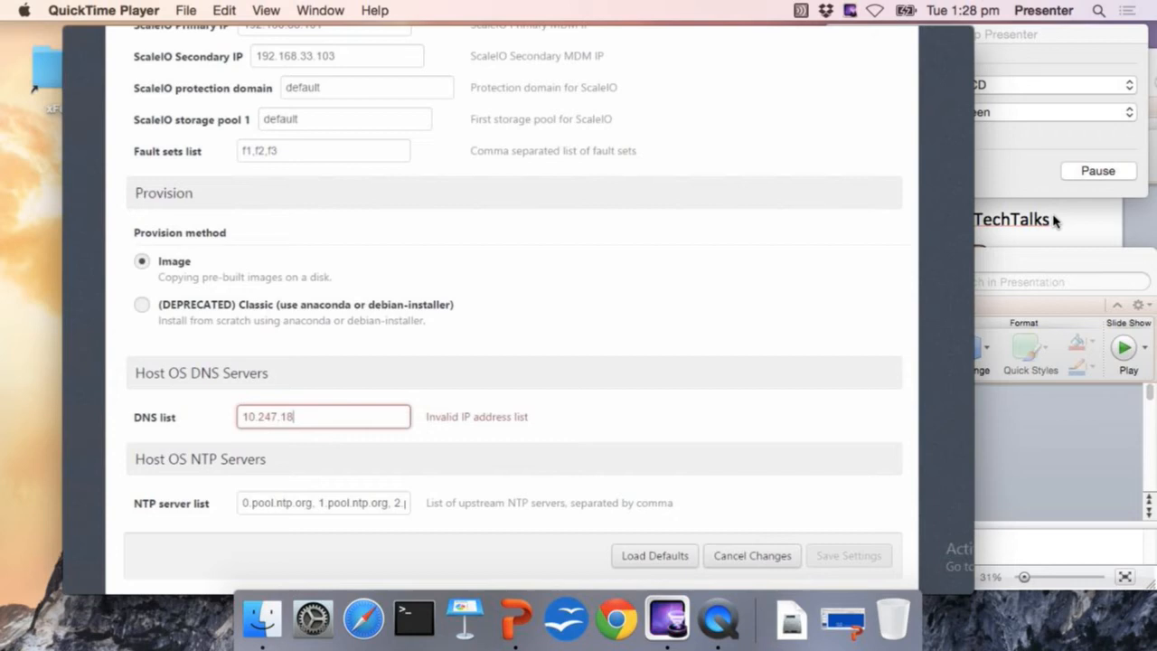
pyautogui.write('8.')
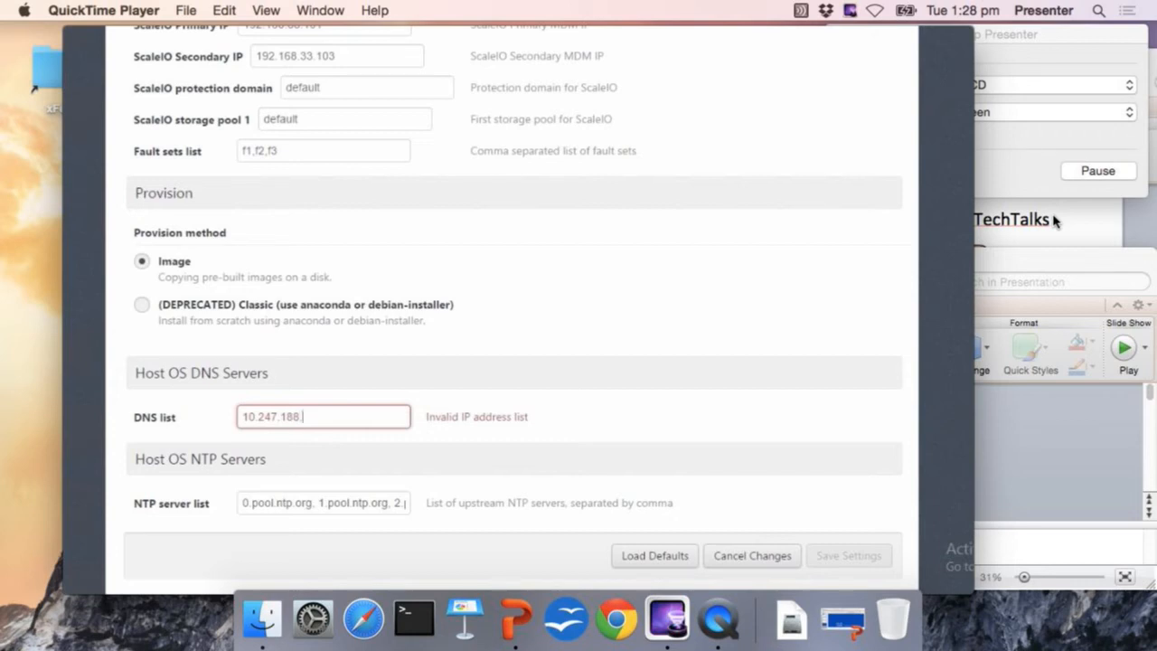
pyautogui.write('39')
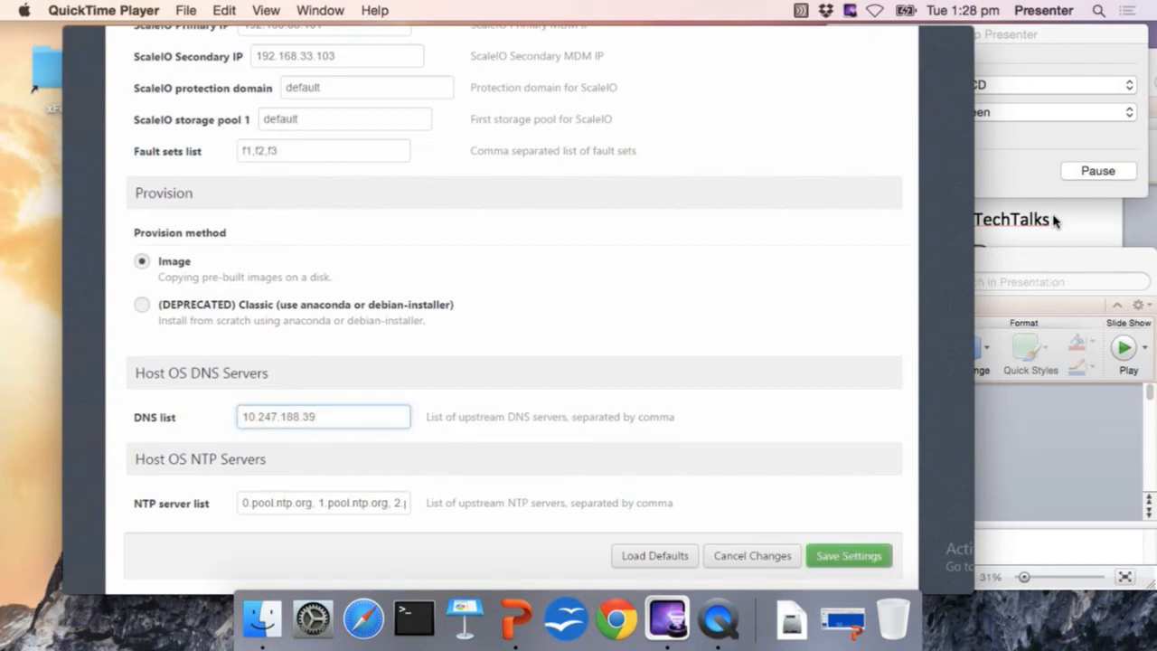
pyautogui.click(846, 556)
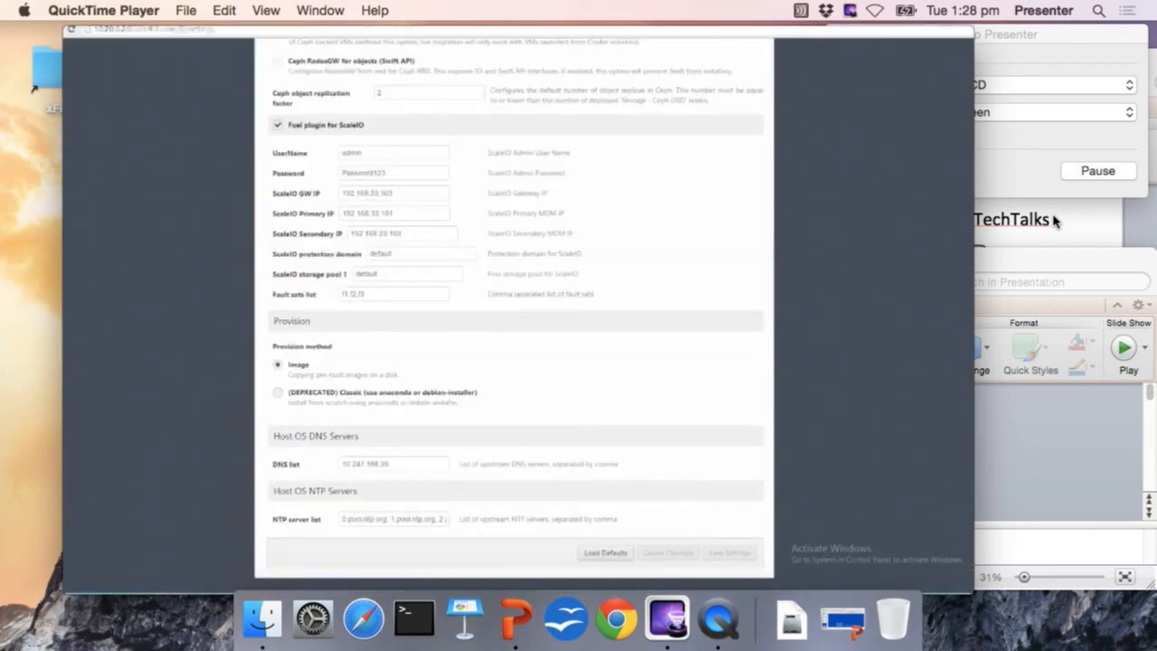
pyautogui.click(325, 141)
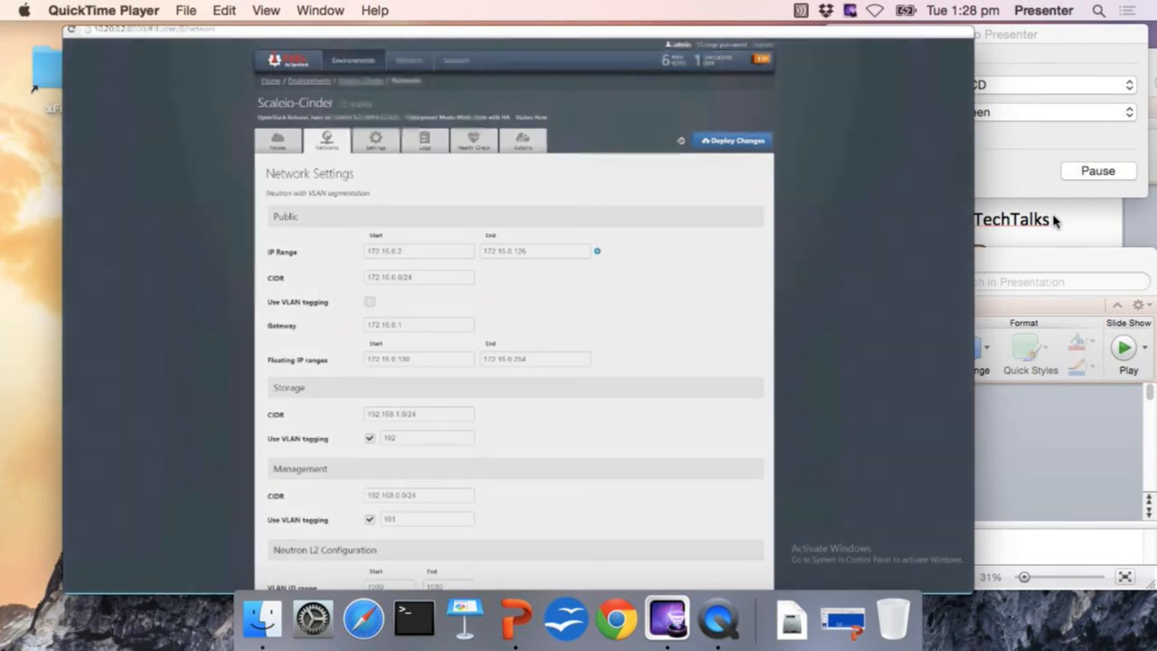
# Step: Deploy changes for the Scaleio-Cinder environment and confirm
pyautogui.click(733, 141)
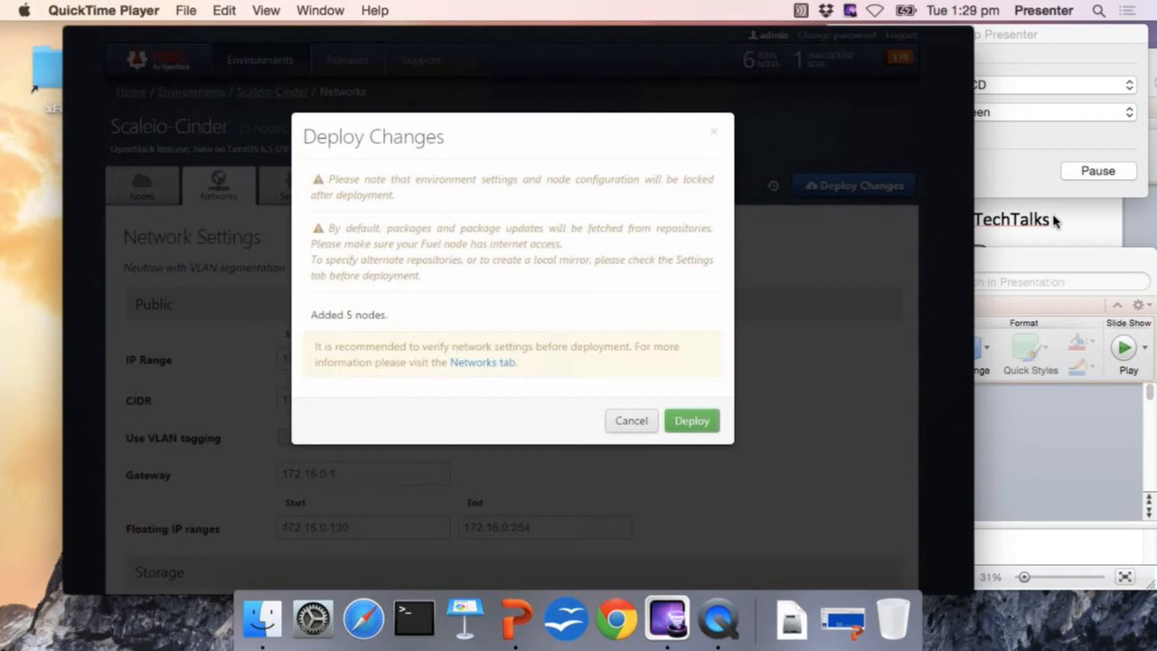
pyautogui.click(691, 419)
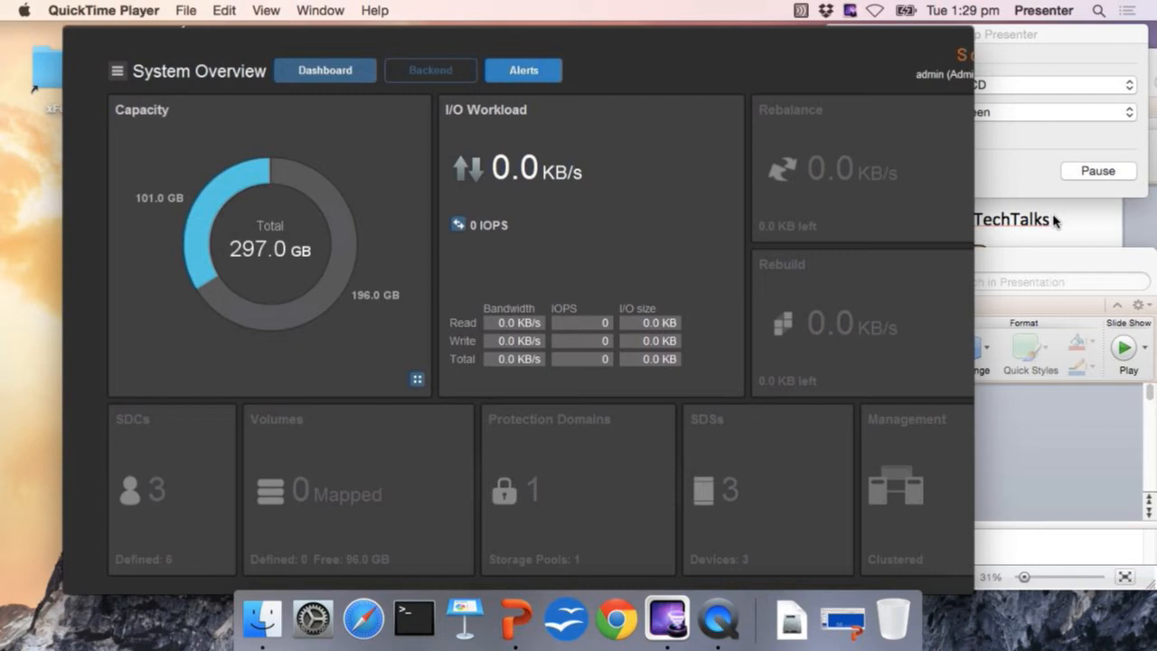
# Step: View the ScaleIO backend's SDS nodes and group the view by storage pools
pyautogui.click(431, 69)
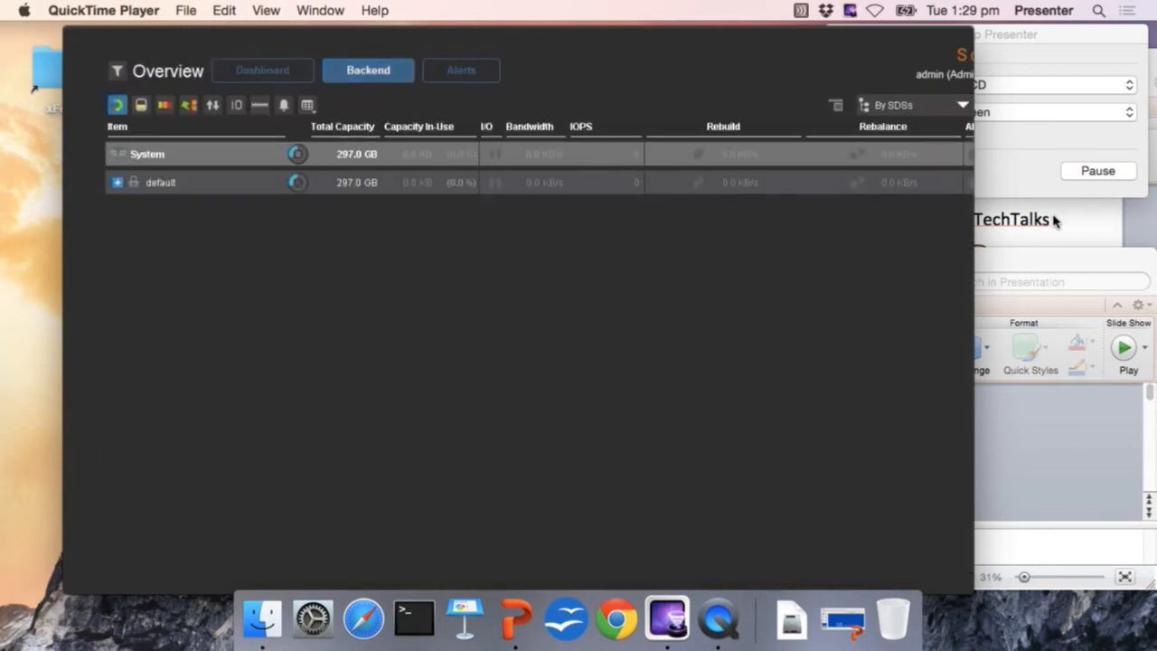
pyautogui.click(118, 181)
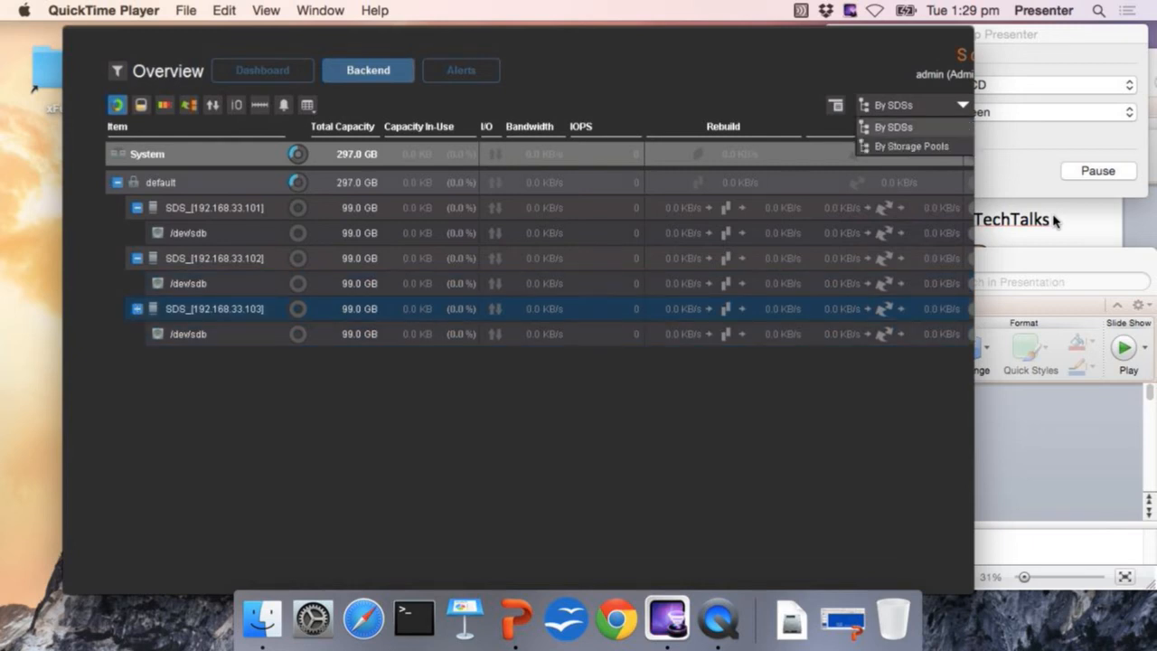
pyautogui.click(911, 145)
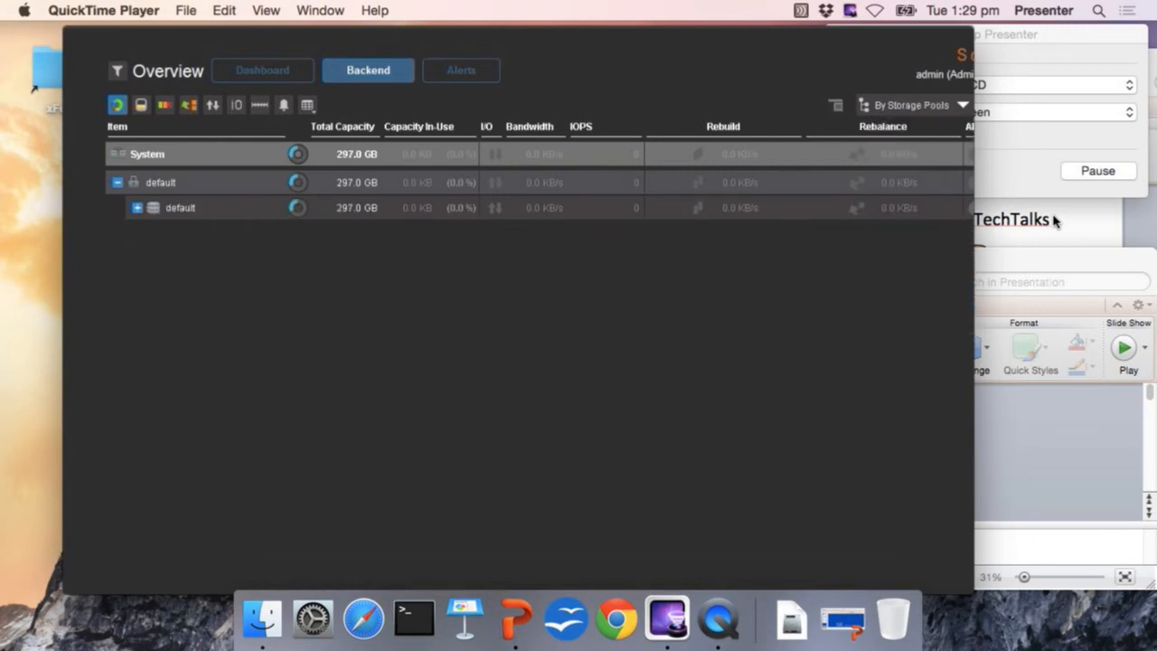
pyautogui.click(137, 206)
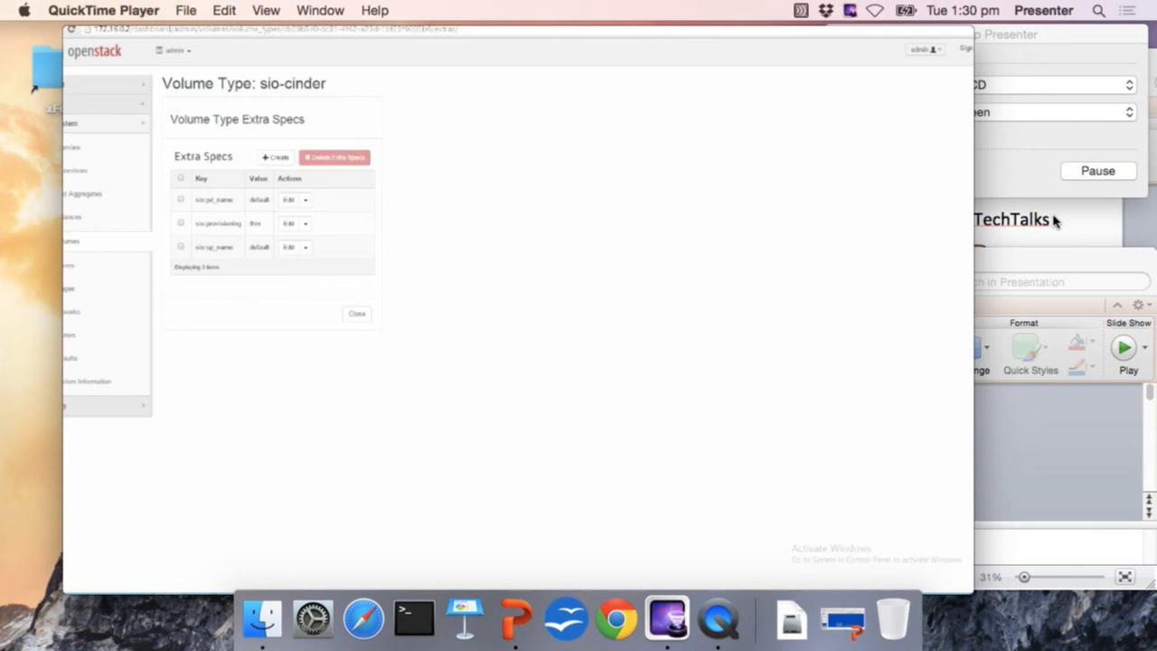
# Step: Create an 8 GB volume named sio_testv with type sio-cinder in Horizon
pyautogui.click(356, 315)
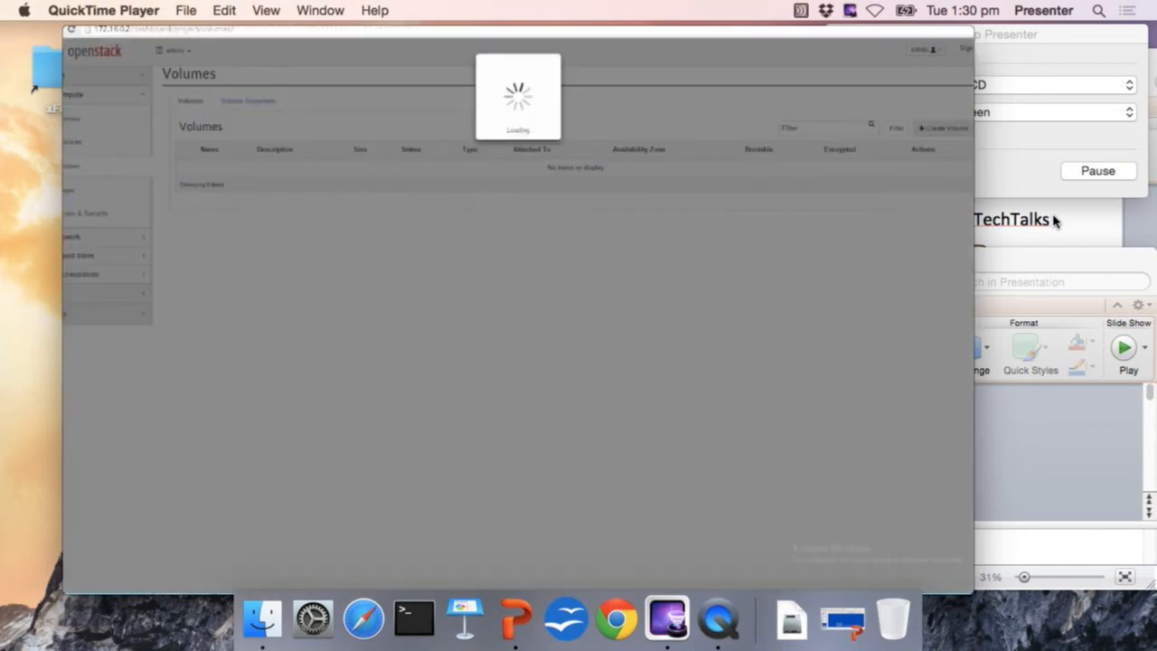
pyautogui.click(944, 126)
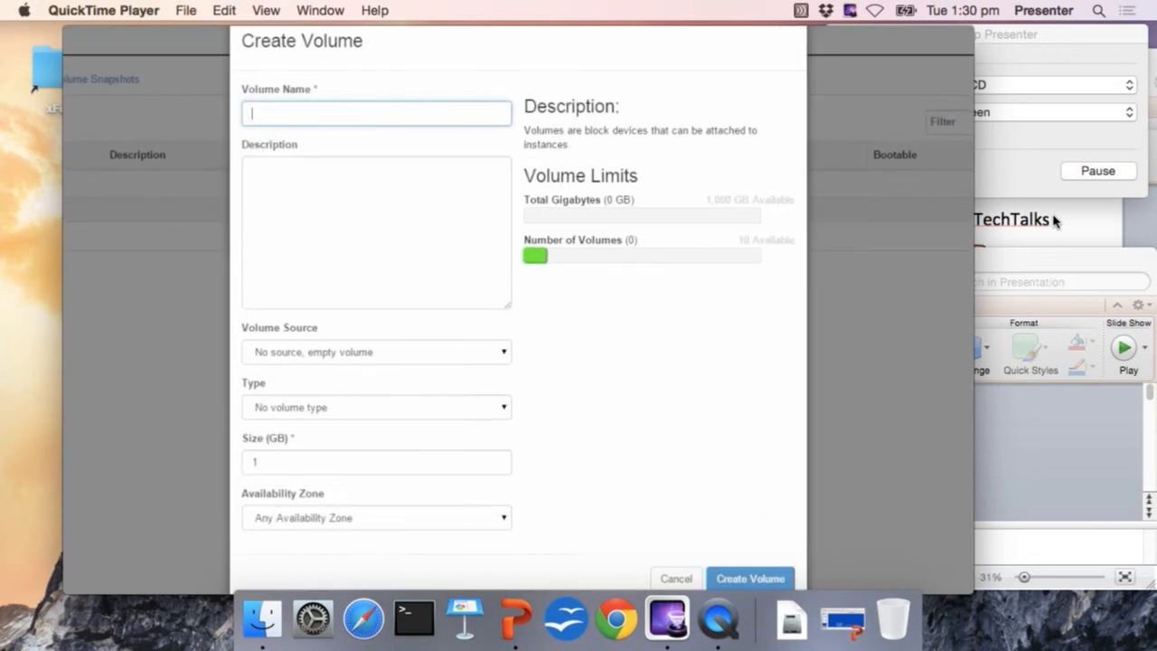
pyautogui.write('sio_')
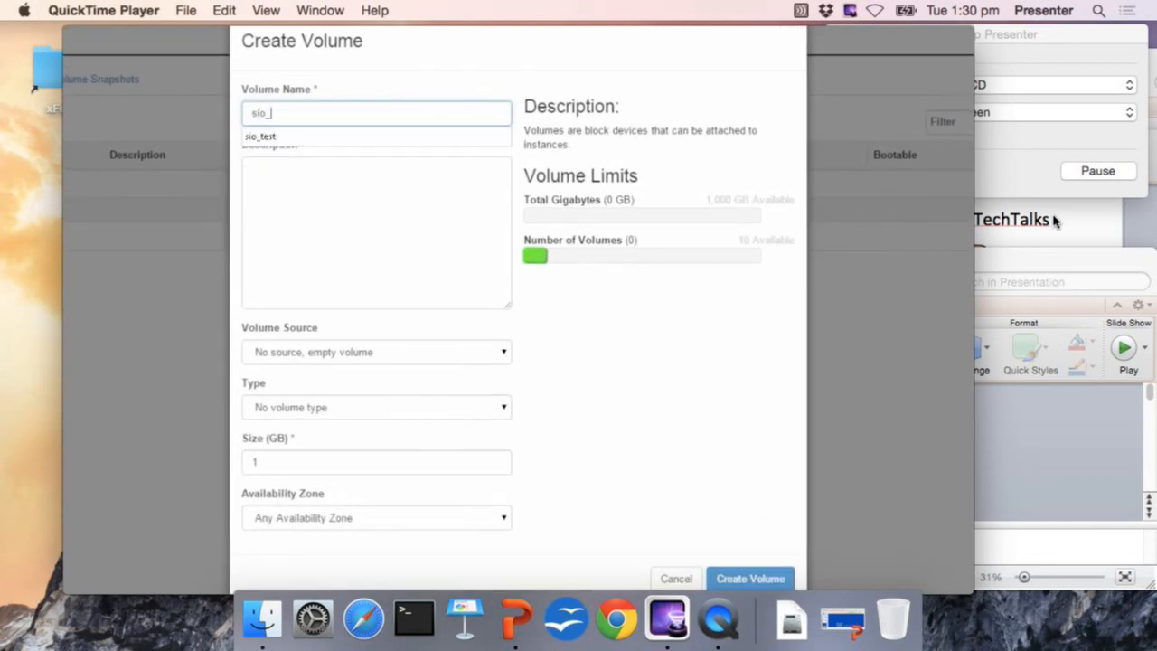
pyautogui.write('testv')
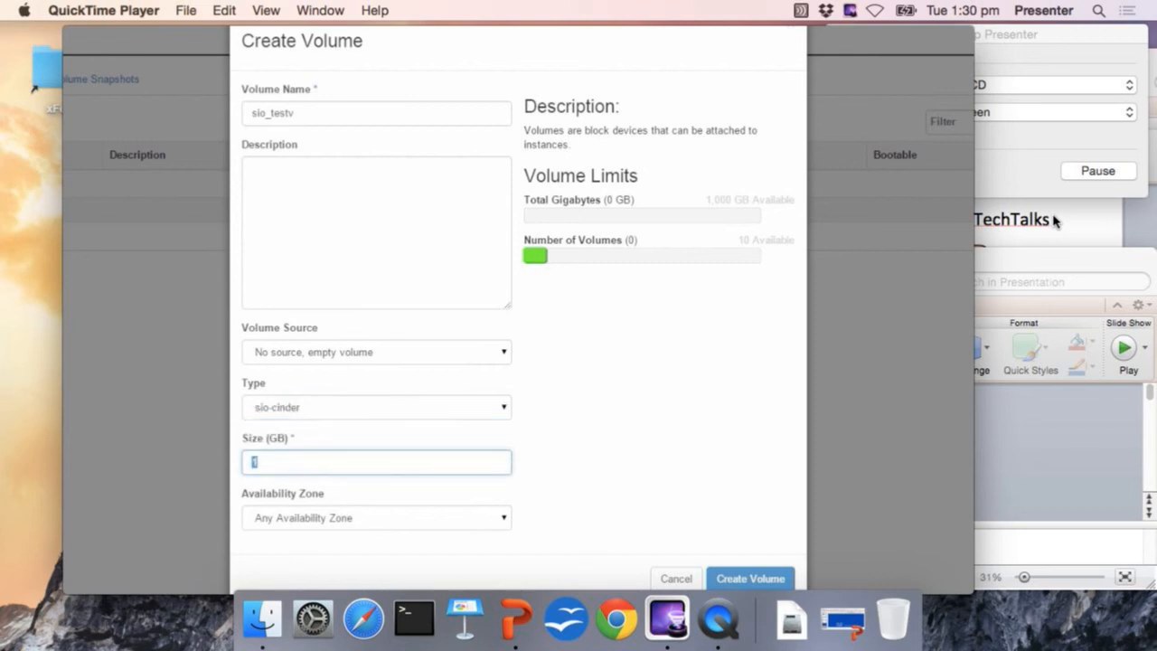
pyautogui.write('8')
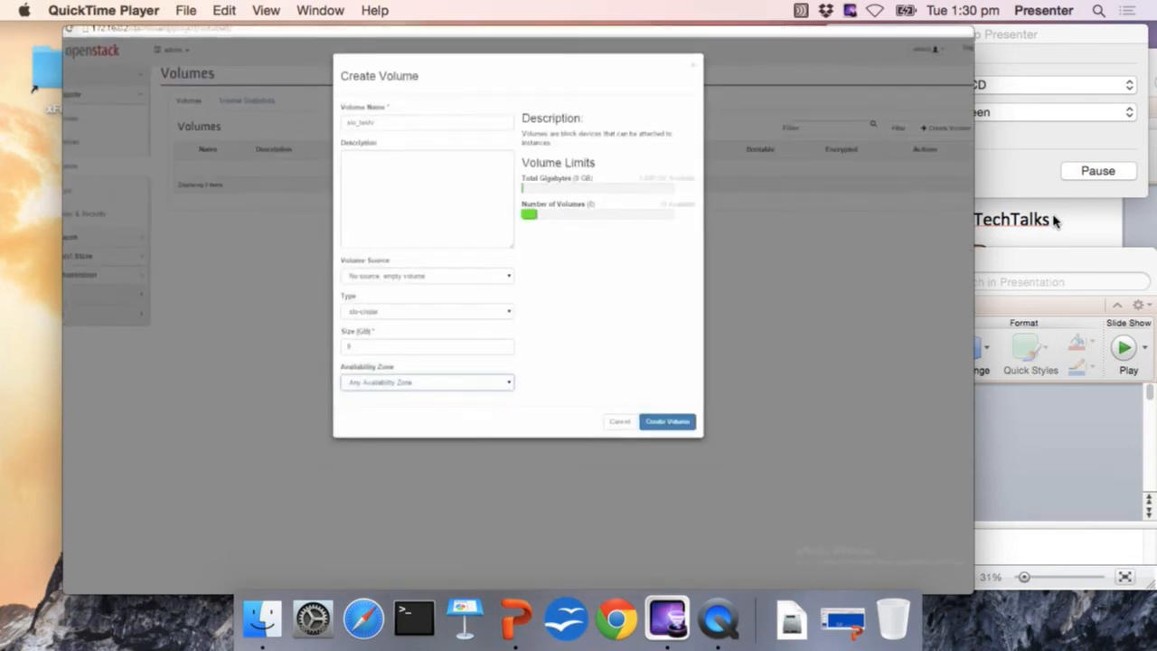
pyautogui.click(667, 421)
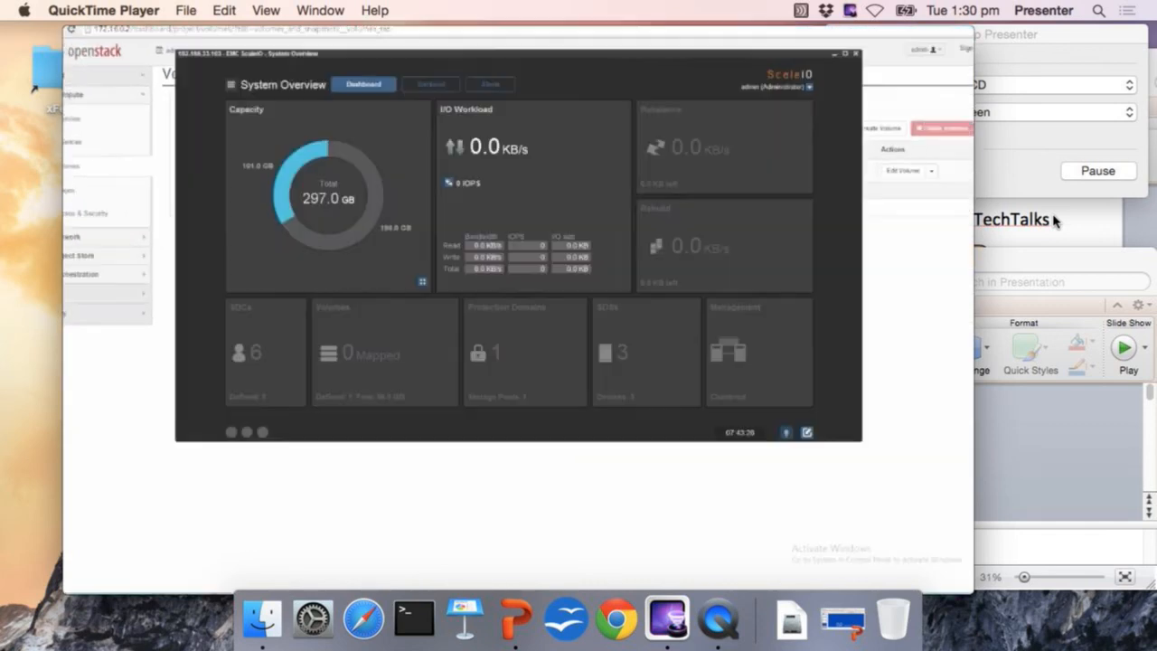
# Step: Bring up Edit Attachments for the new sio_test volume
pyautogui.scroll(-3)
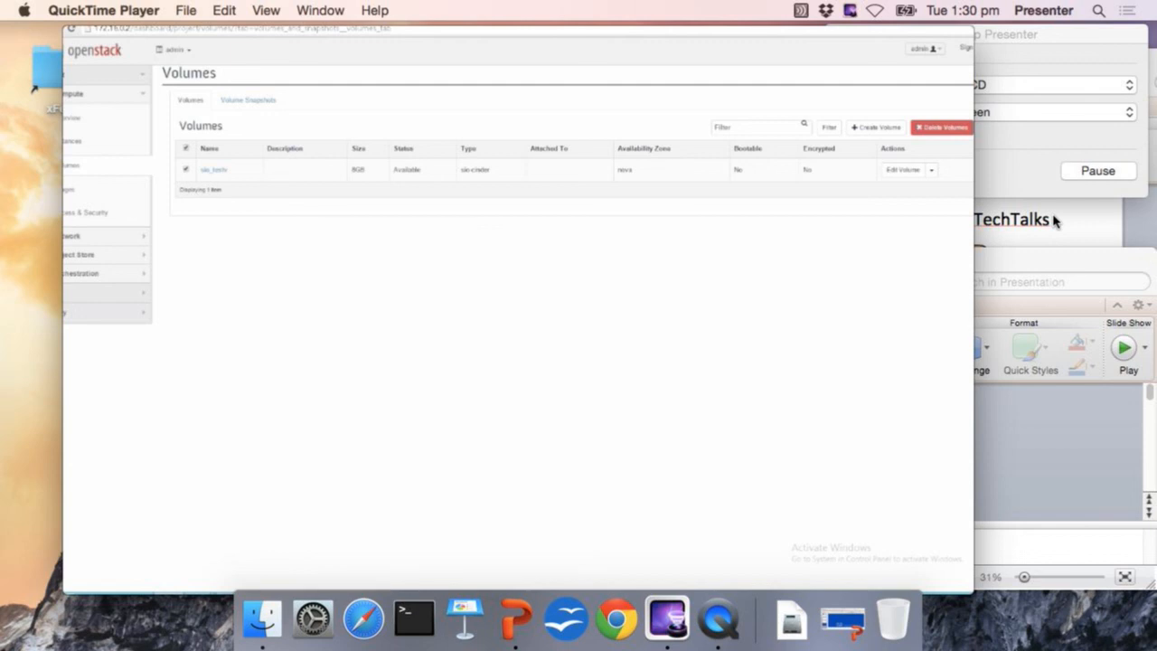
pyautogui.click(931, 170)
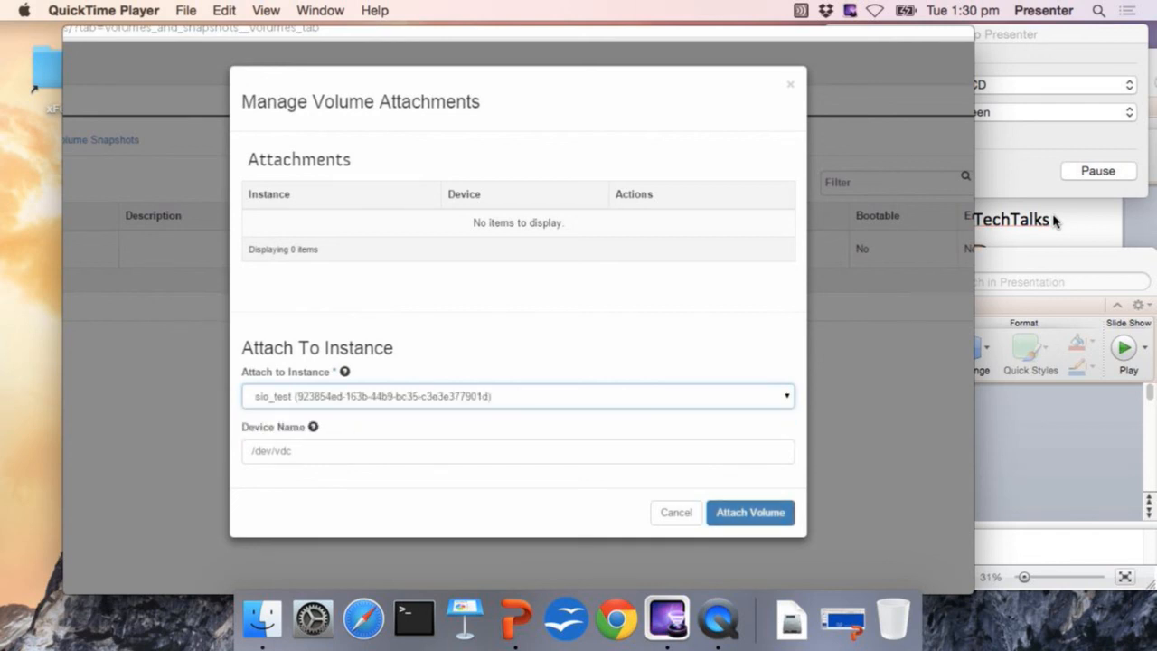
# Step: Attach the sio-cinder test volume to the sio_test instance
pyautogui.click(749, 513)
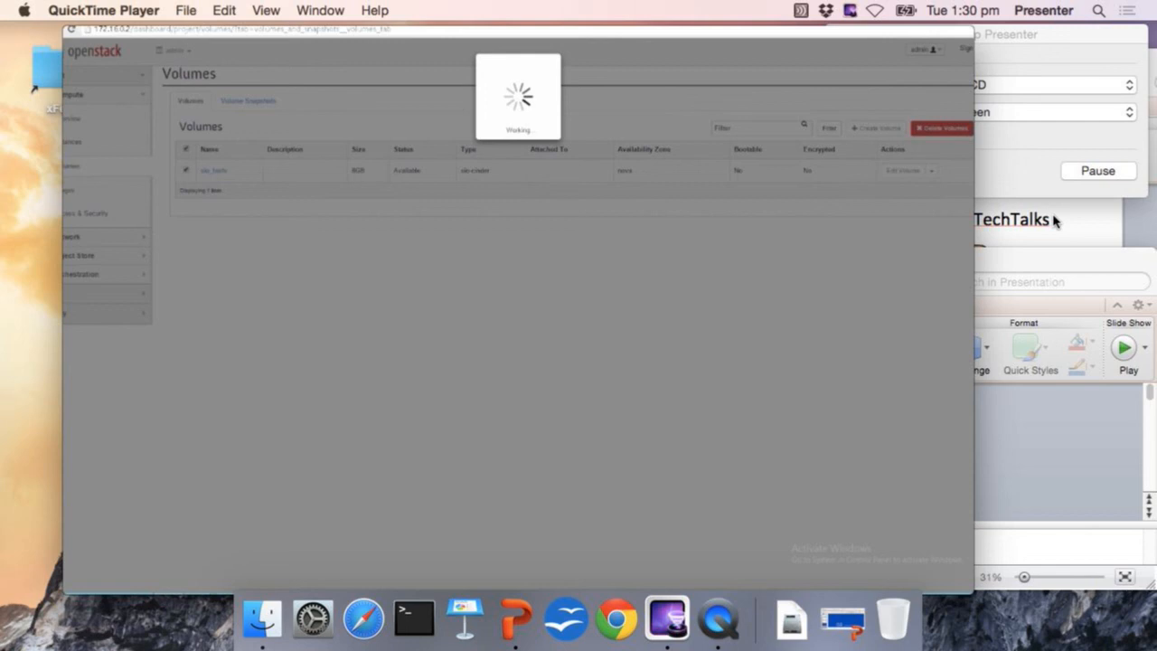